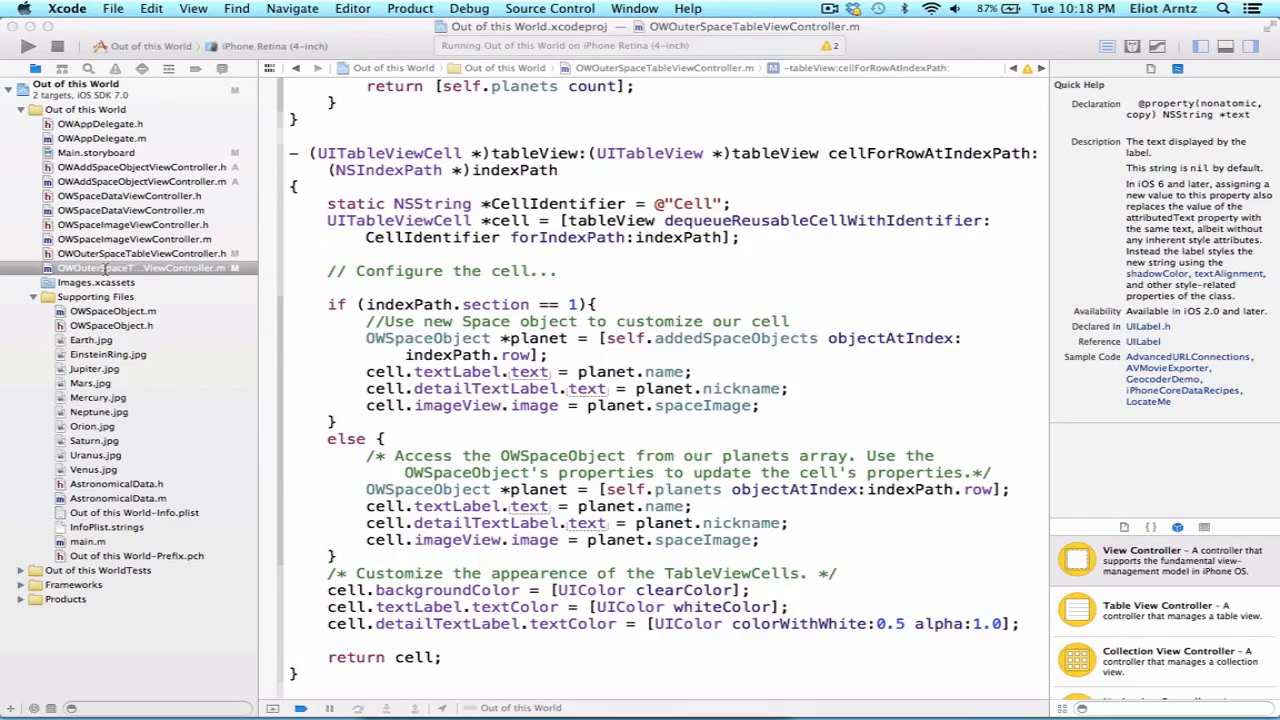
Locate prepareForSegue and place the cursor after 'OWSpaceObject *selectedObject' to break the declaration from its assignment.
{"action": "scroll", "scroll_direction": "up", "scroll_amount": 3}
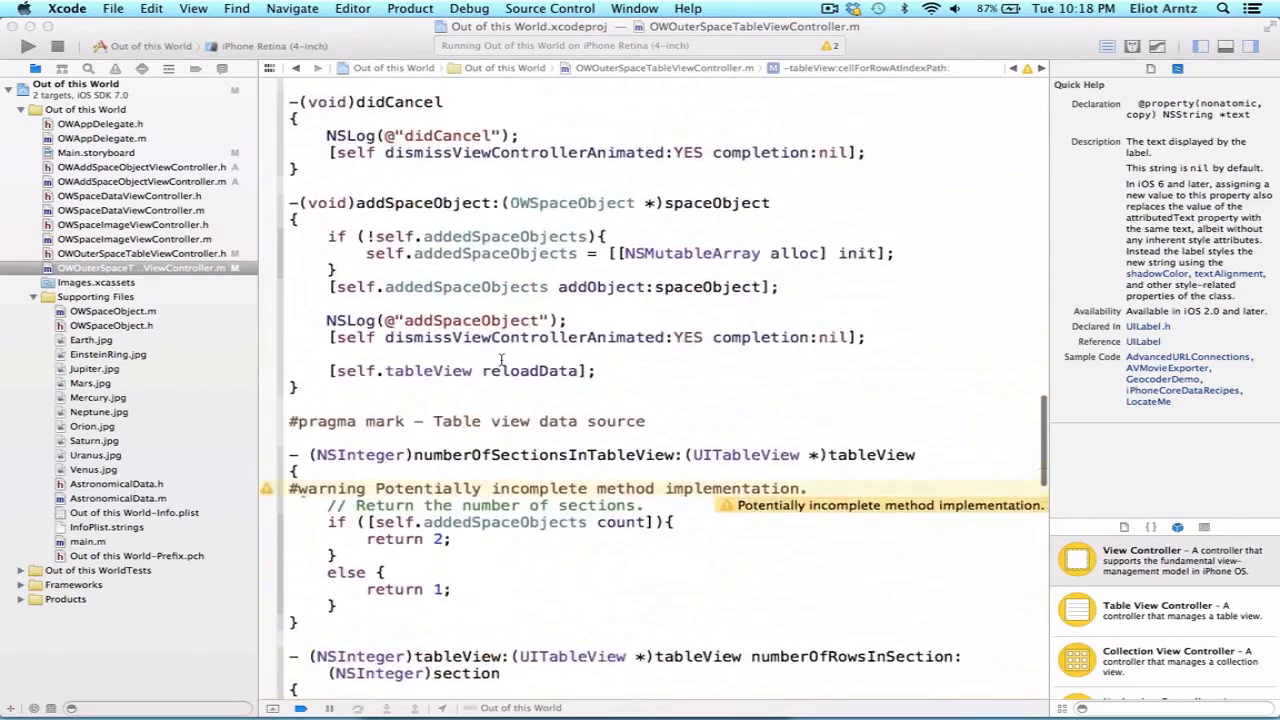
{"action": "scroll", "scroll_direction": "up", "scroll_amount": 3}
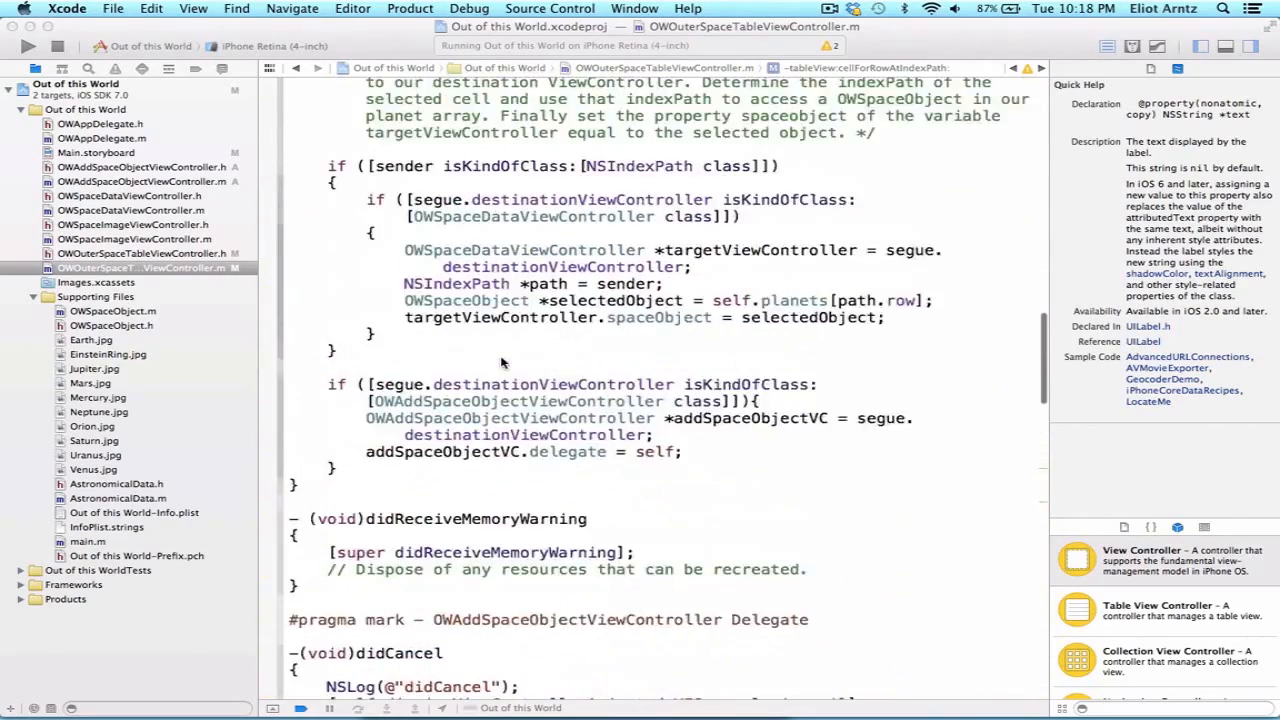
{"action": "scroll", "scroll_direction": "up", "scroll_amount": 3}
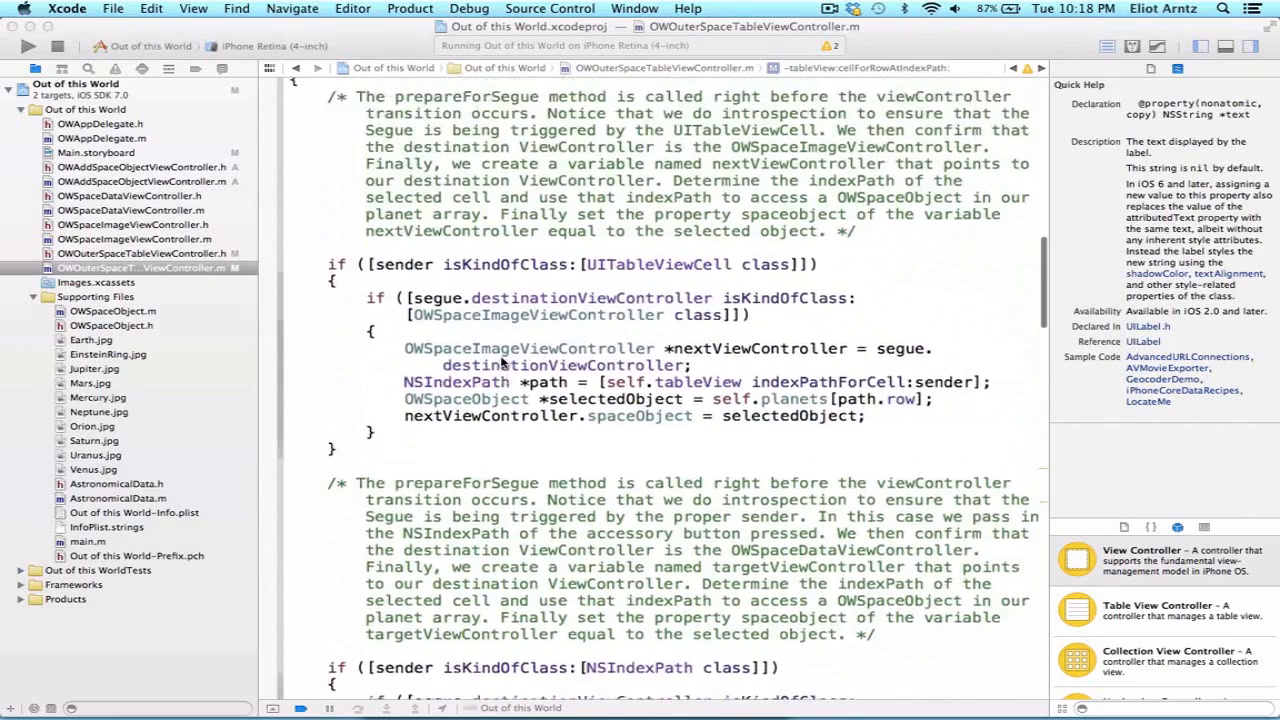
{"action": "scroll", "scroll_direction": "up", "scroll_amount": 3}
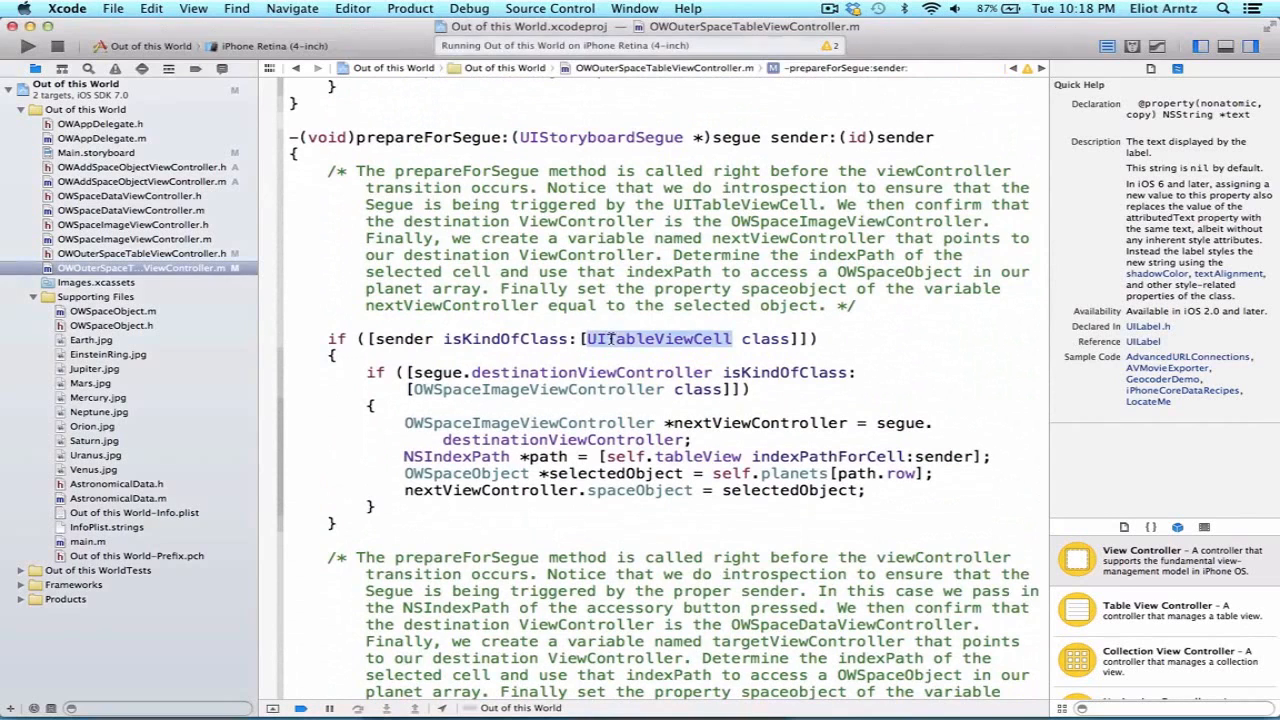
{"action": "left_click", "coordinate": [658, 340]}
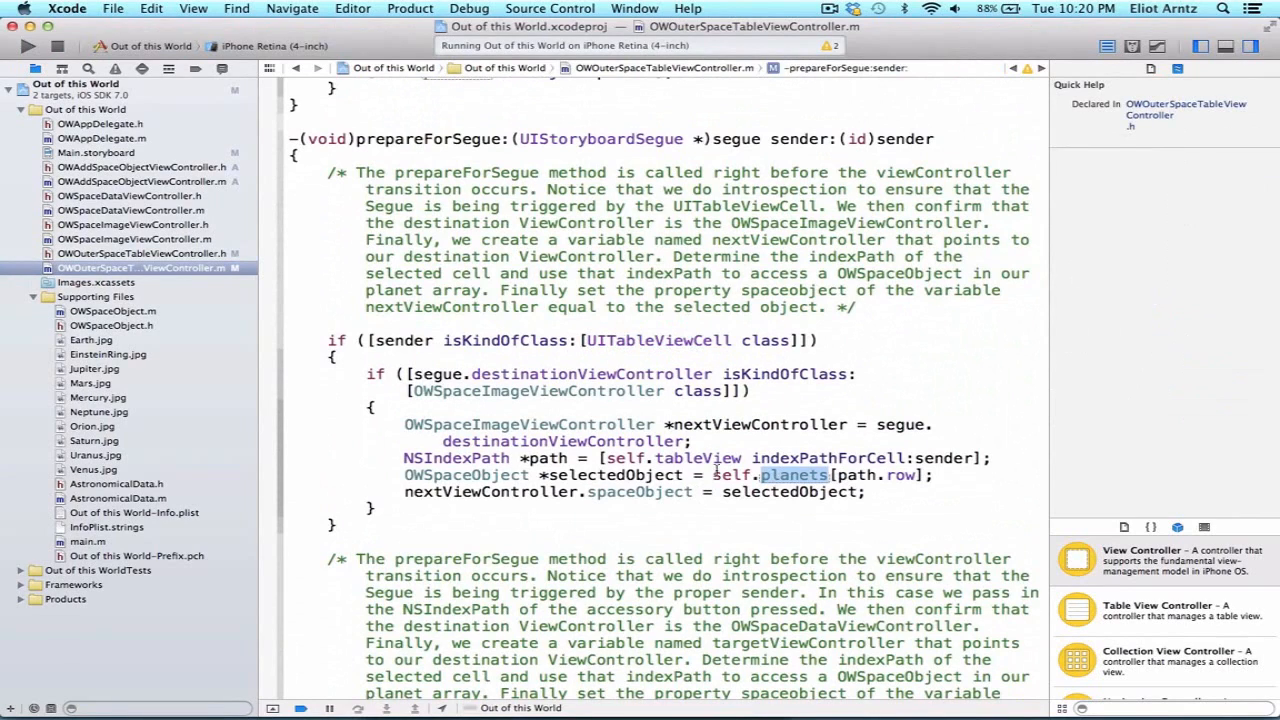
{"action": "double_click", "coordinate": [616, 476]}
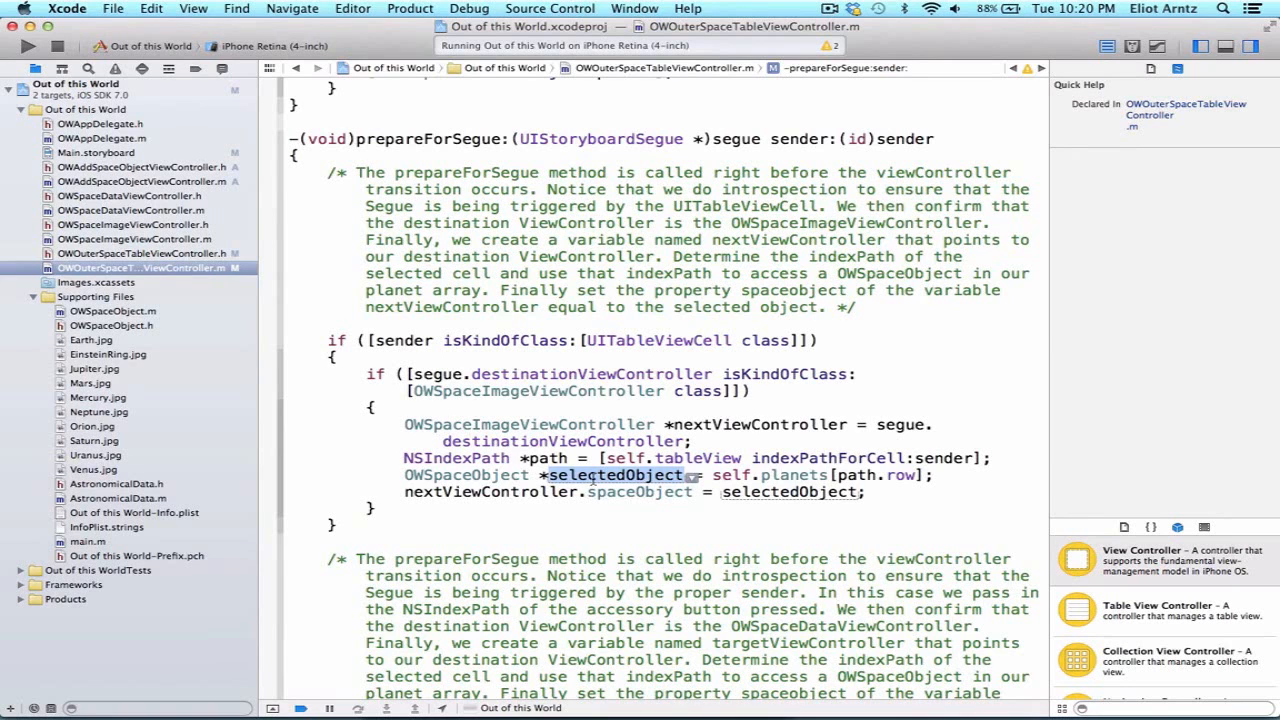
{"action": "scroll", "scroll_direction": "down", "scroll_amount": 3}
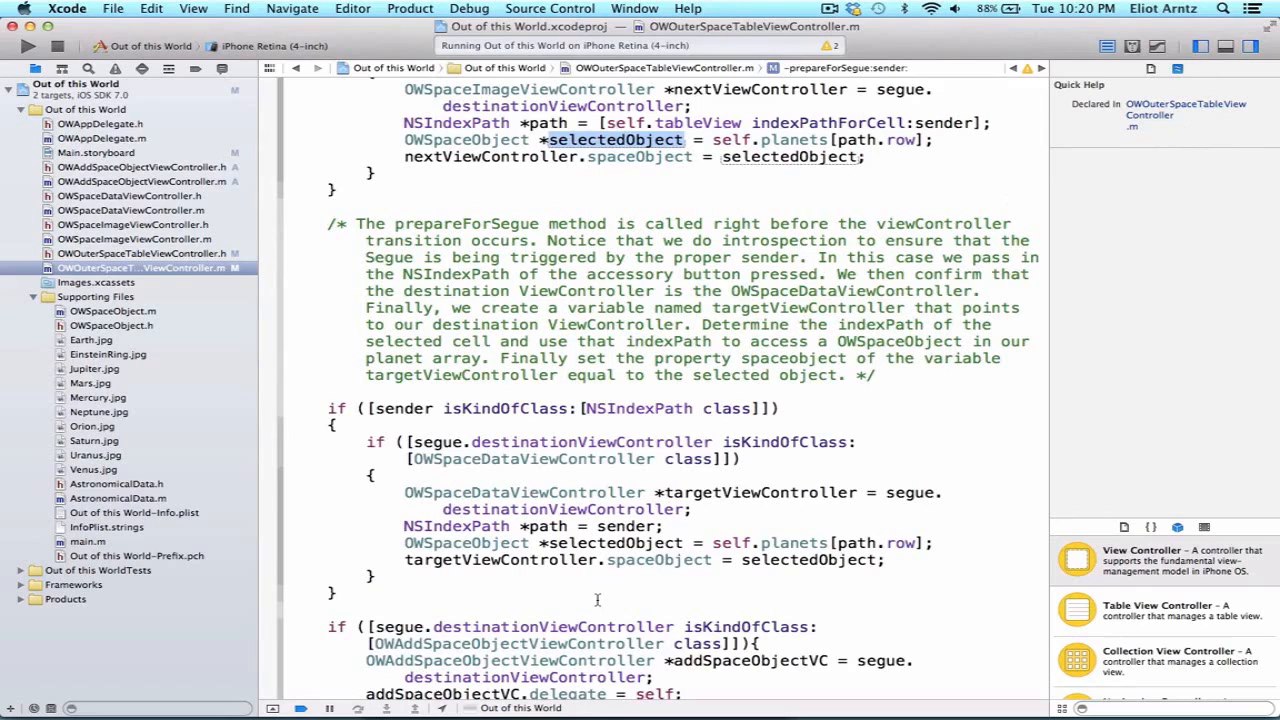
{"action": "mouse_move", "coordinate": [424, 516]}
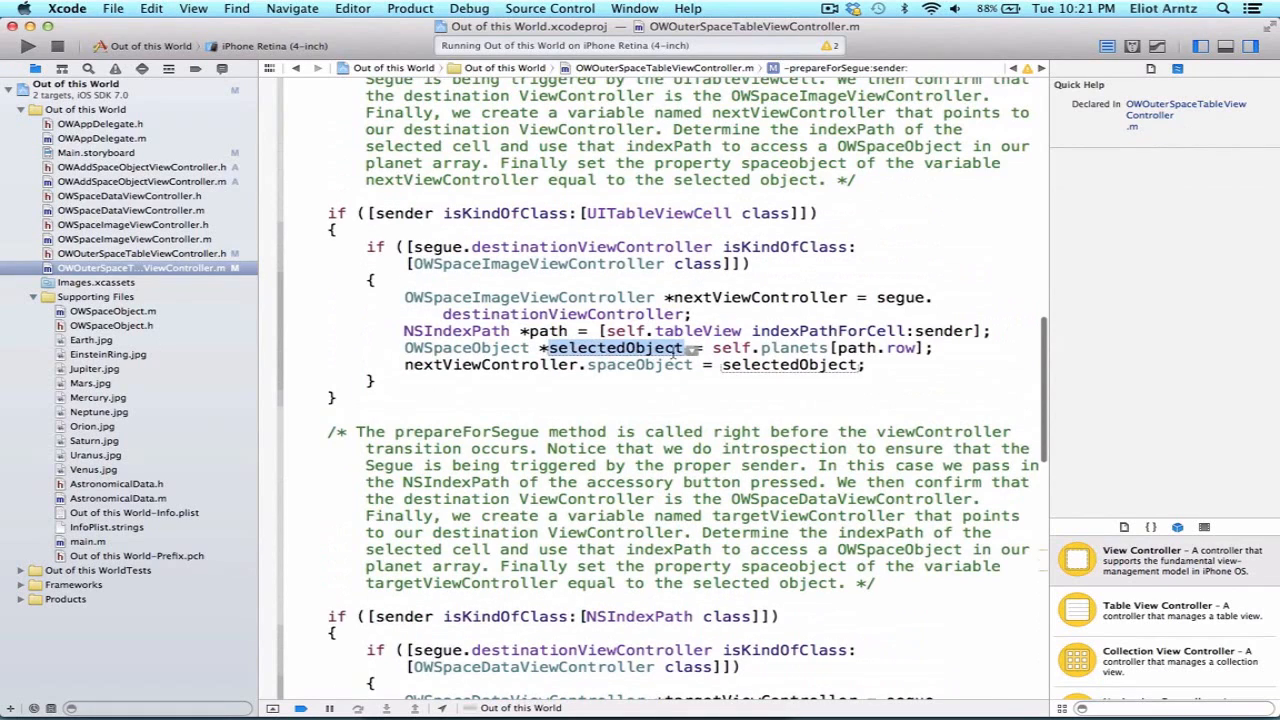
{"action": "left_click", "coordinate": [614, 348]}
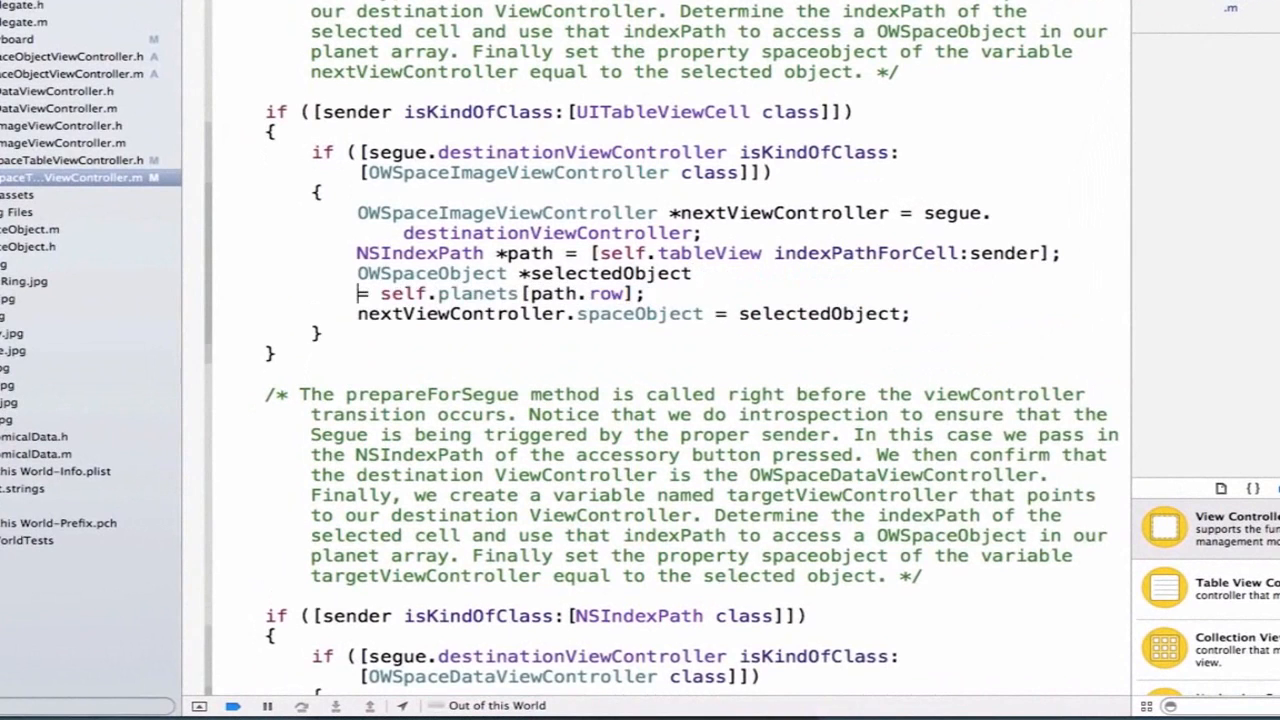
Write 'if (path.section == 0){ selectedObject = self.planets[path.row]; }' below the standalone selectedObject declaration.
{"action": "type", "text": "i"}
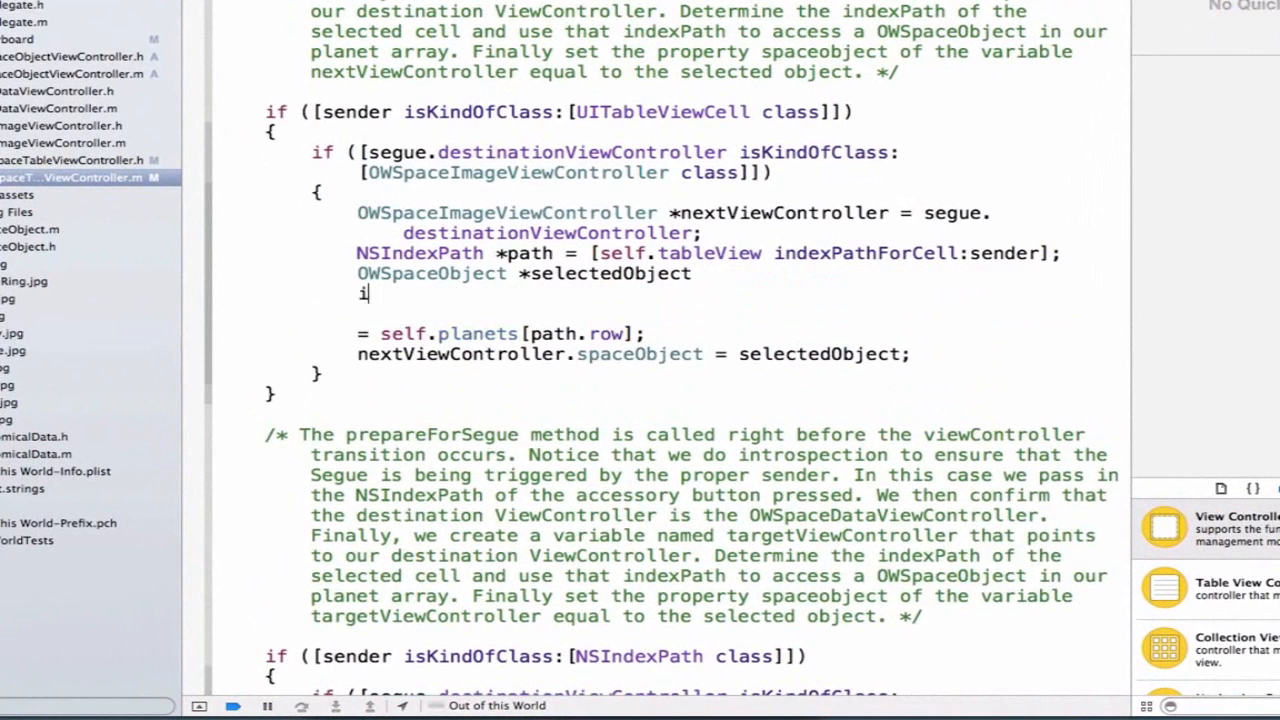
{"action": "type", "text": "f"}
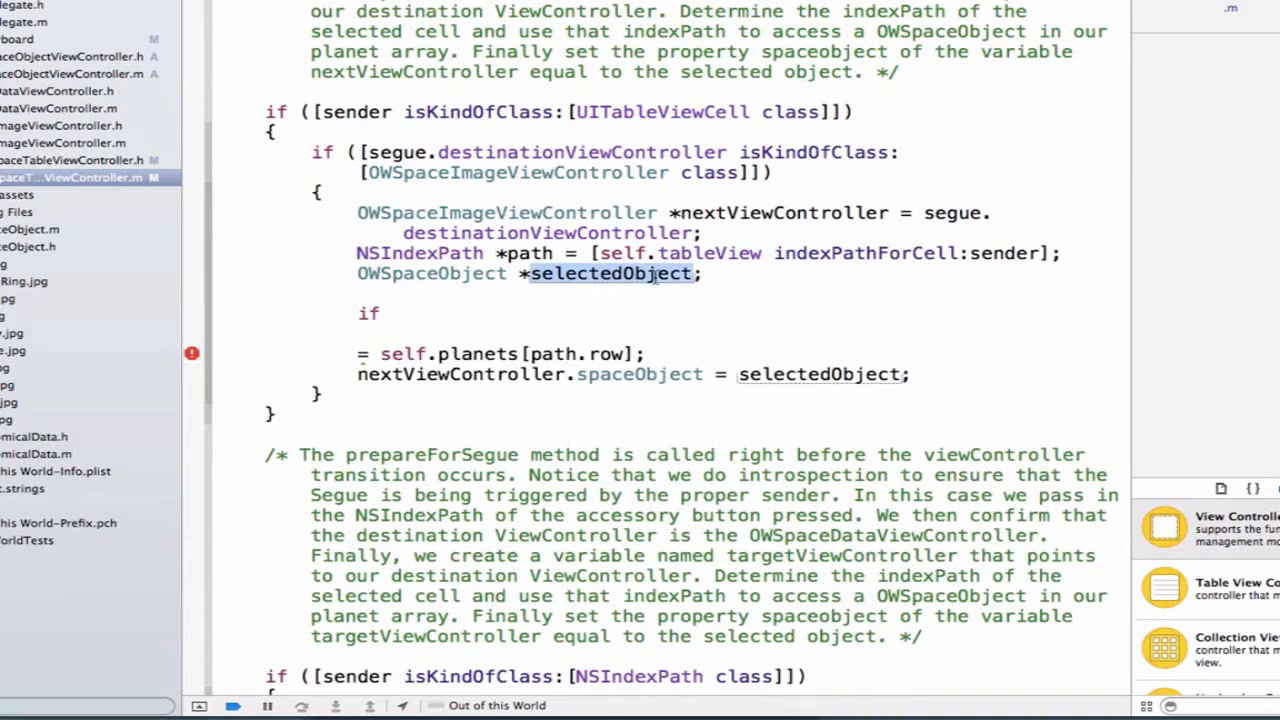
{"action": "left_click", "coordinate": [604, 334]}
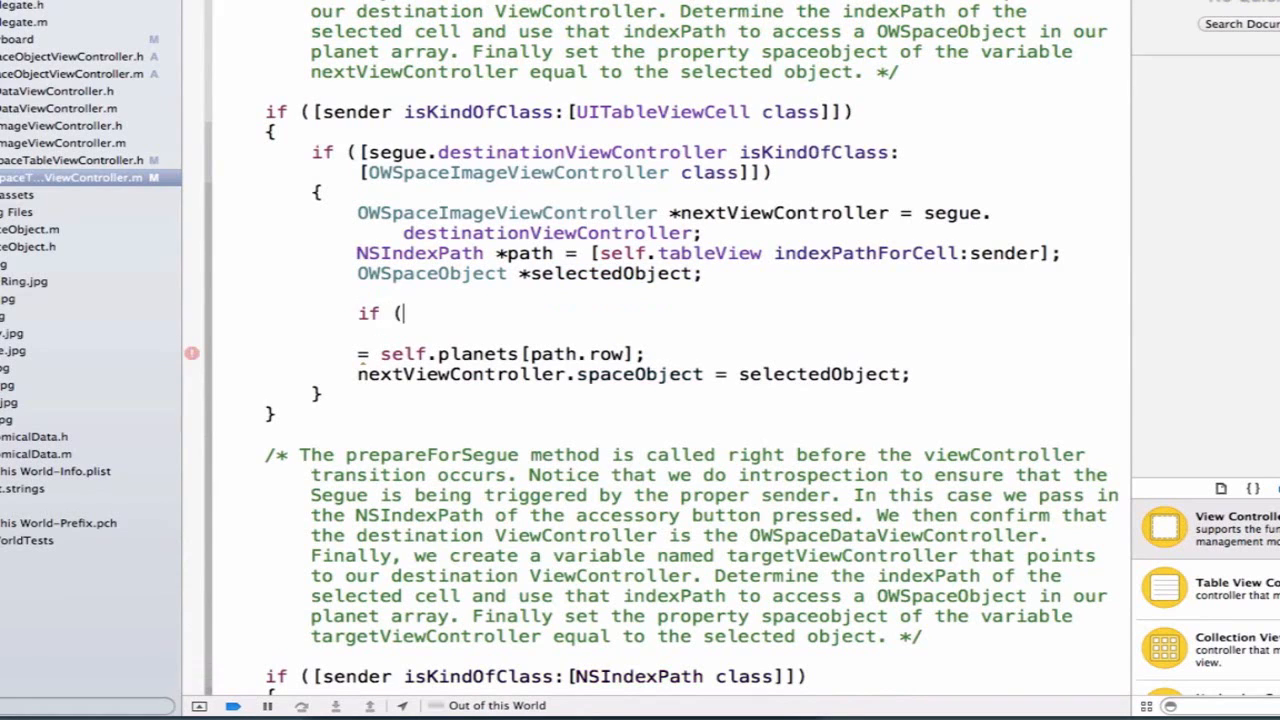
{"action": "type", "text": "path.section =)"}
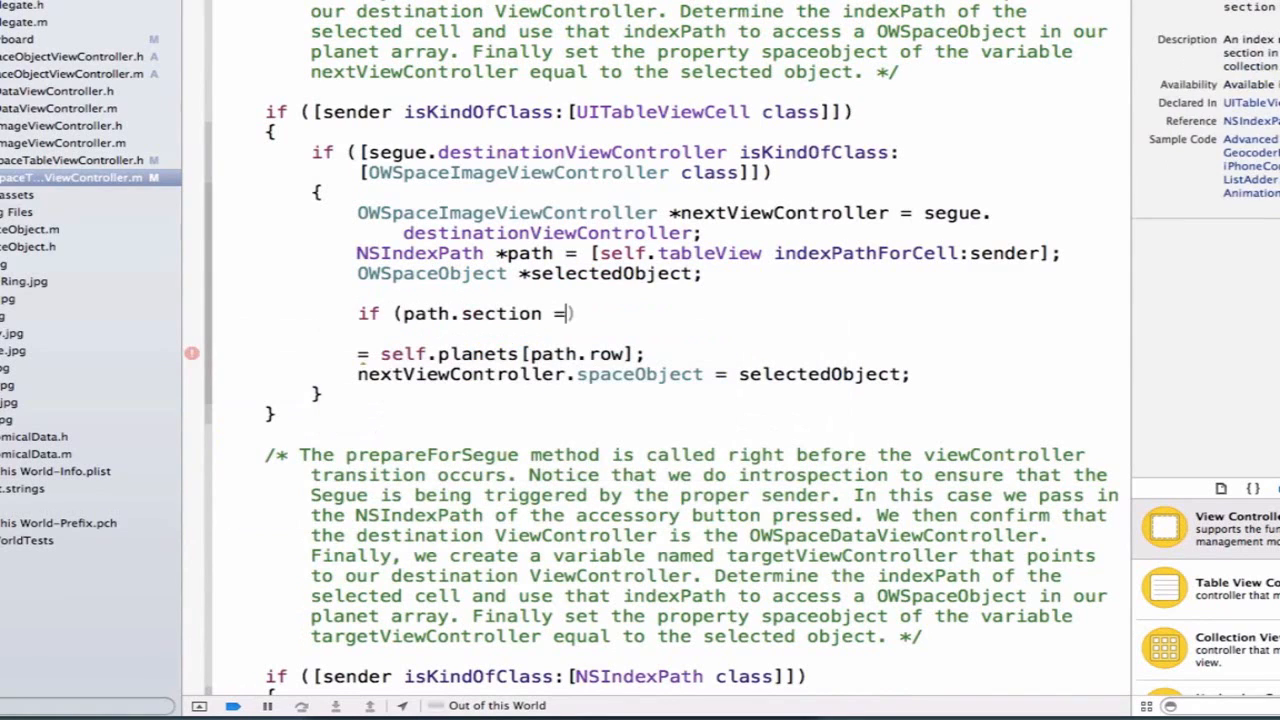
{"action": "type", "text": "= 0){"}
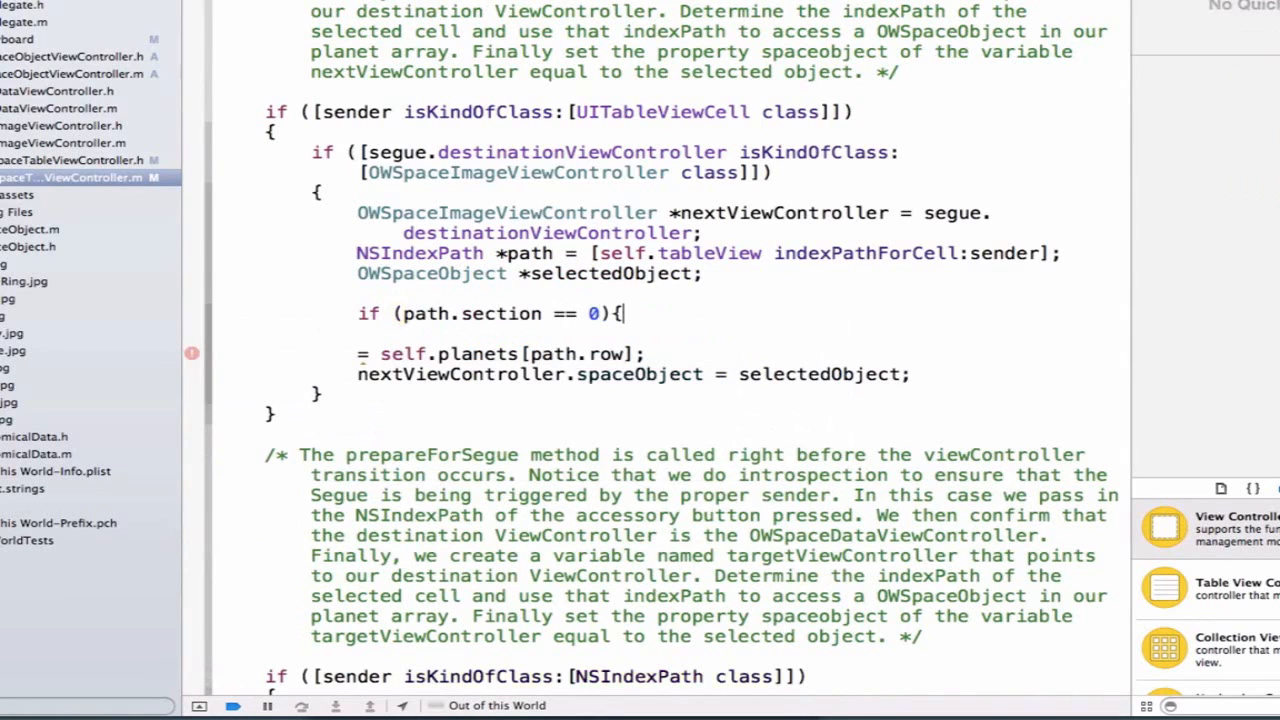
{"action": "type", "text": "se"}
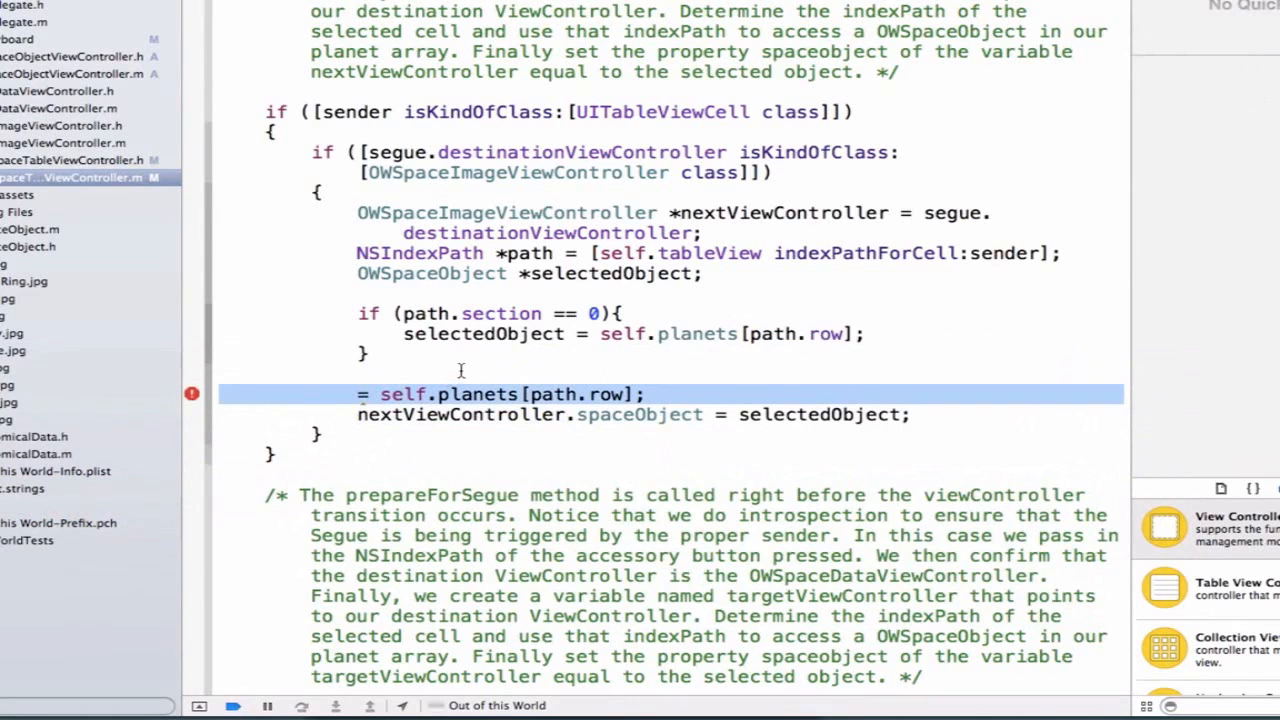
Add 'else if (path.section == 1){ selectedObject = self.addedSpaceObjects[path.row]; }' after the section 0 branch.
{"action": "left_click", "coordinate": [816, 366]}
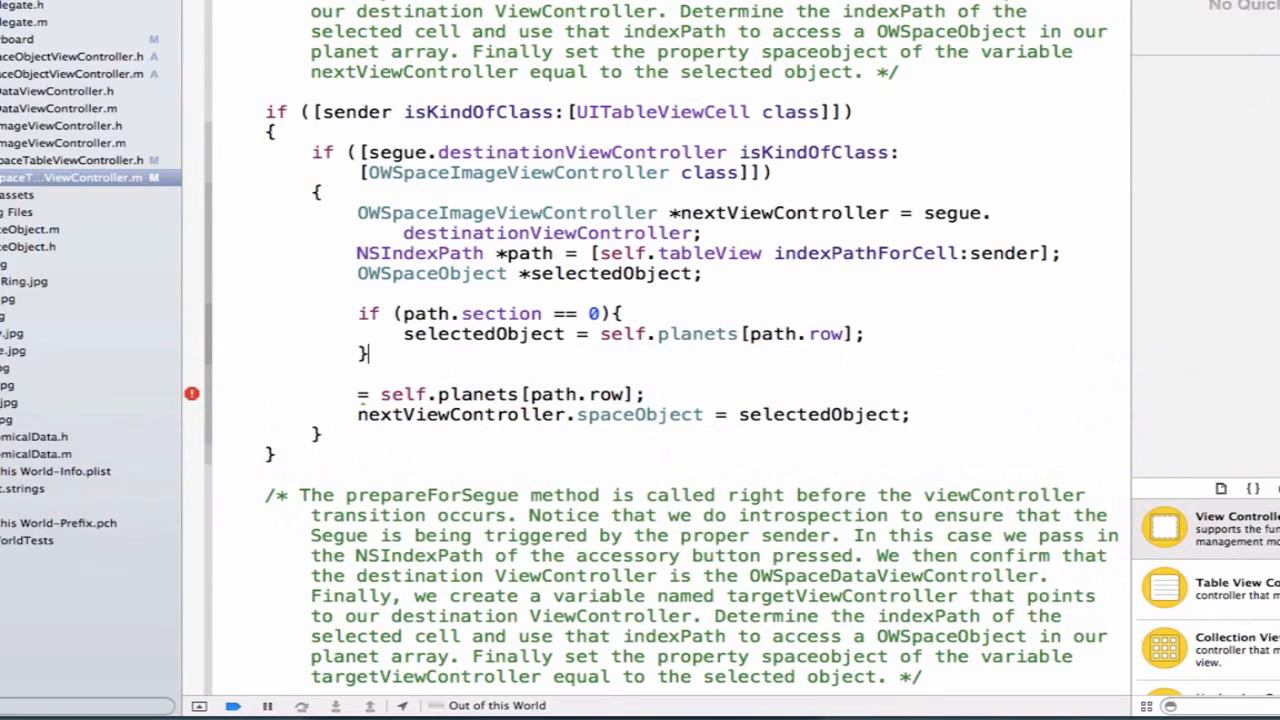
{"action": "type", "text": "else if ("}
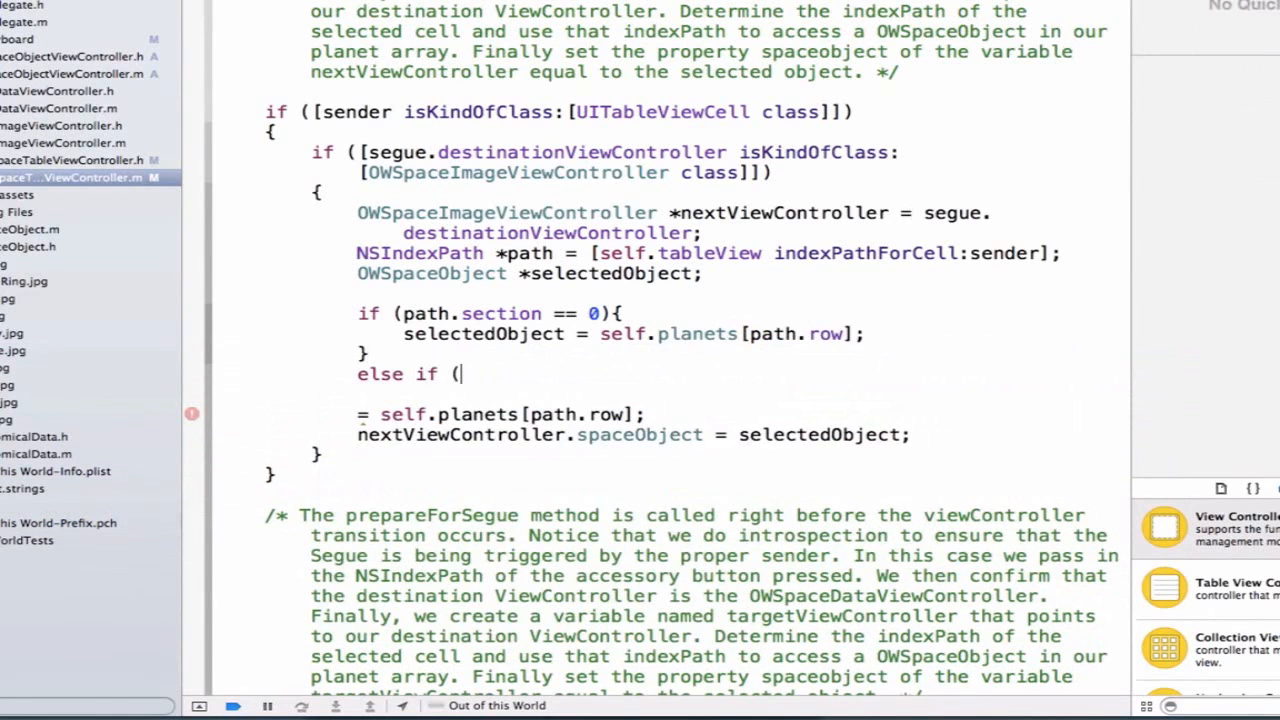
{"action": "type", "text": "path.section == 1){"}
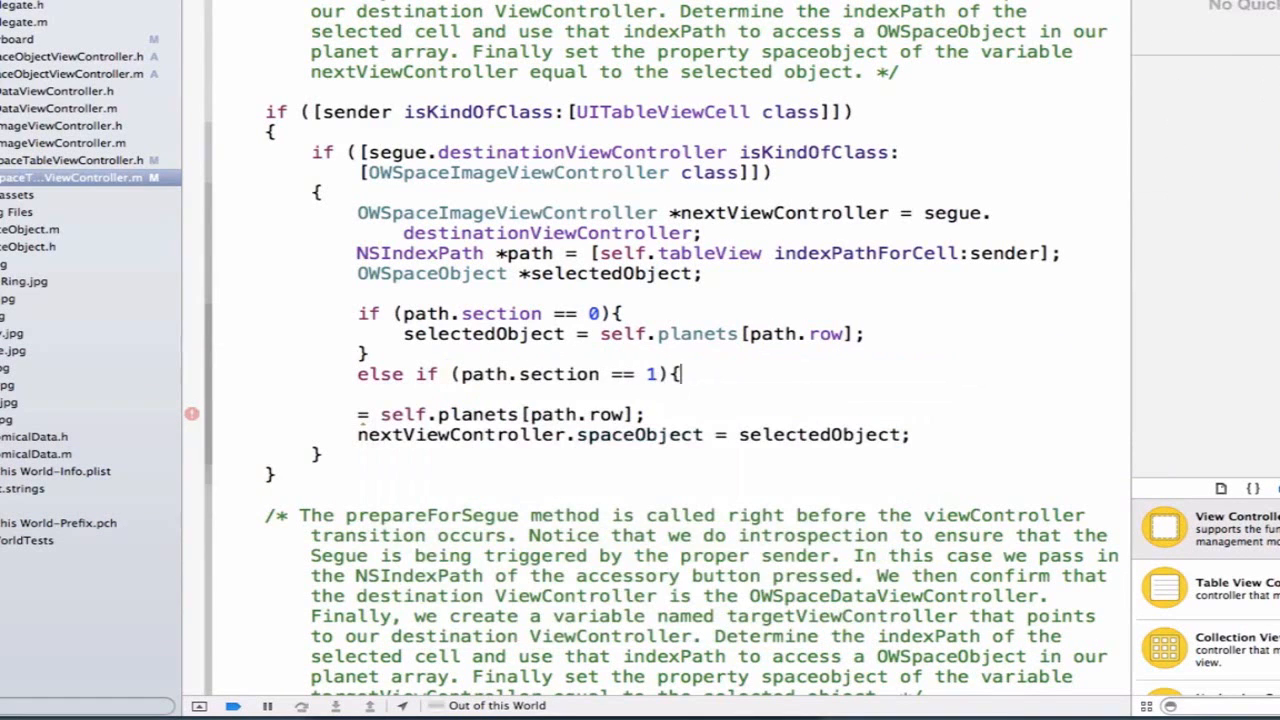
{"action": "key", "text": "Return"}
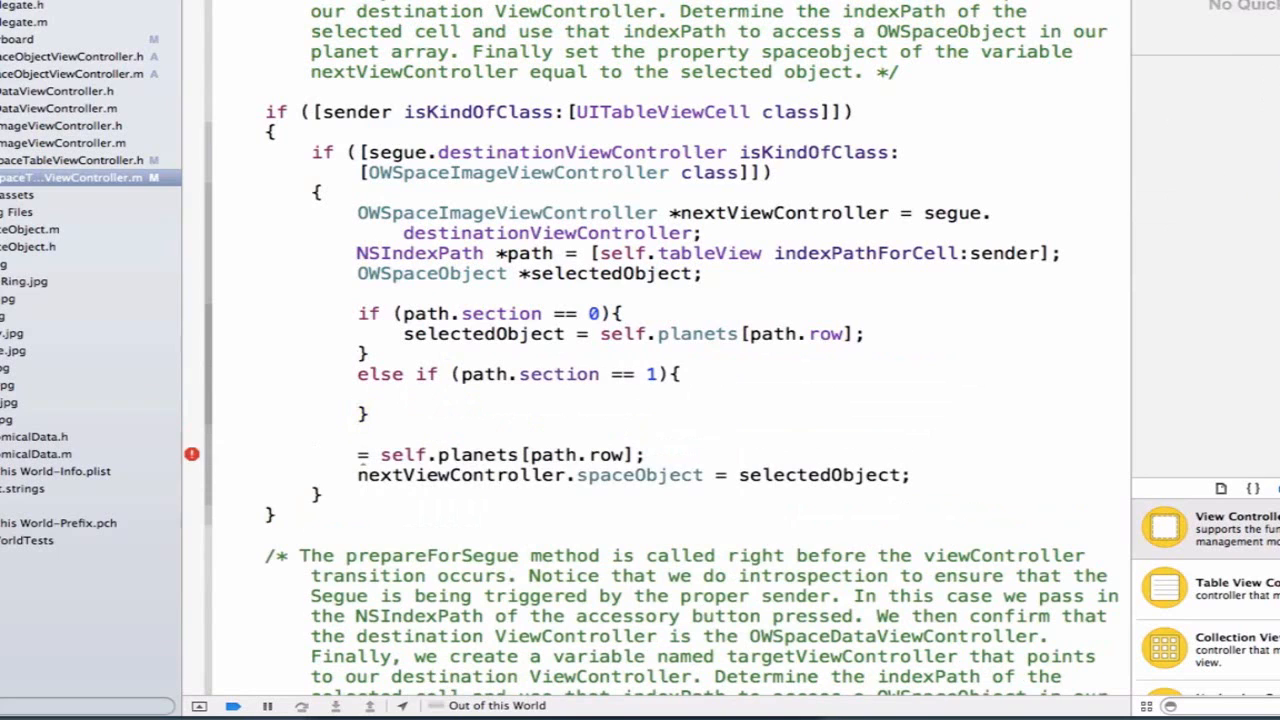
{"action": "type", "text": "selectedObject = self.addedSpaceObjects["}
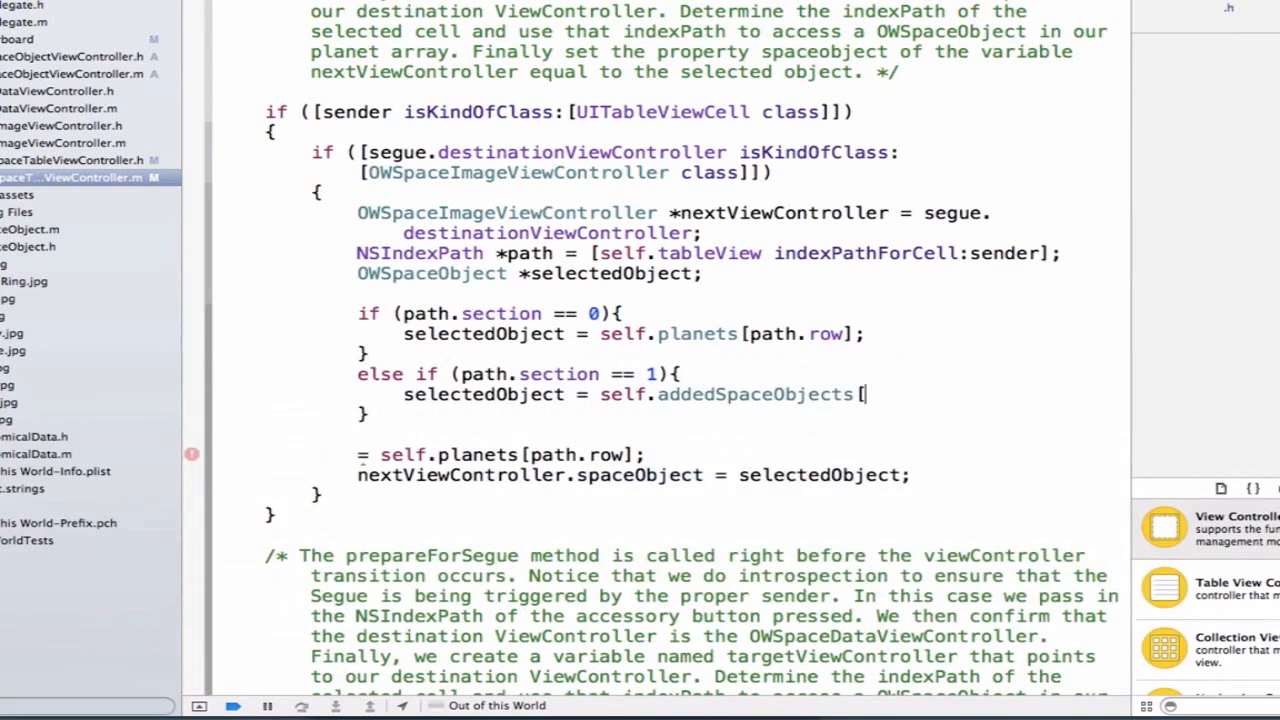
{"action": "type", "text": "path.row]"}
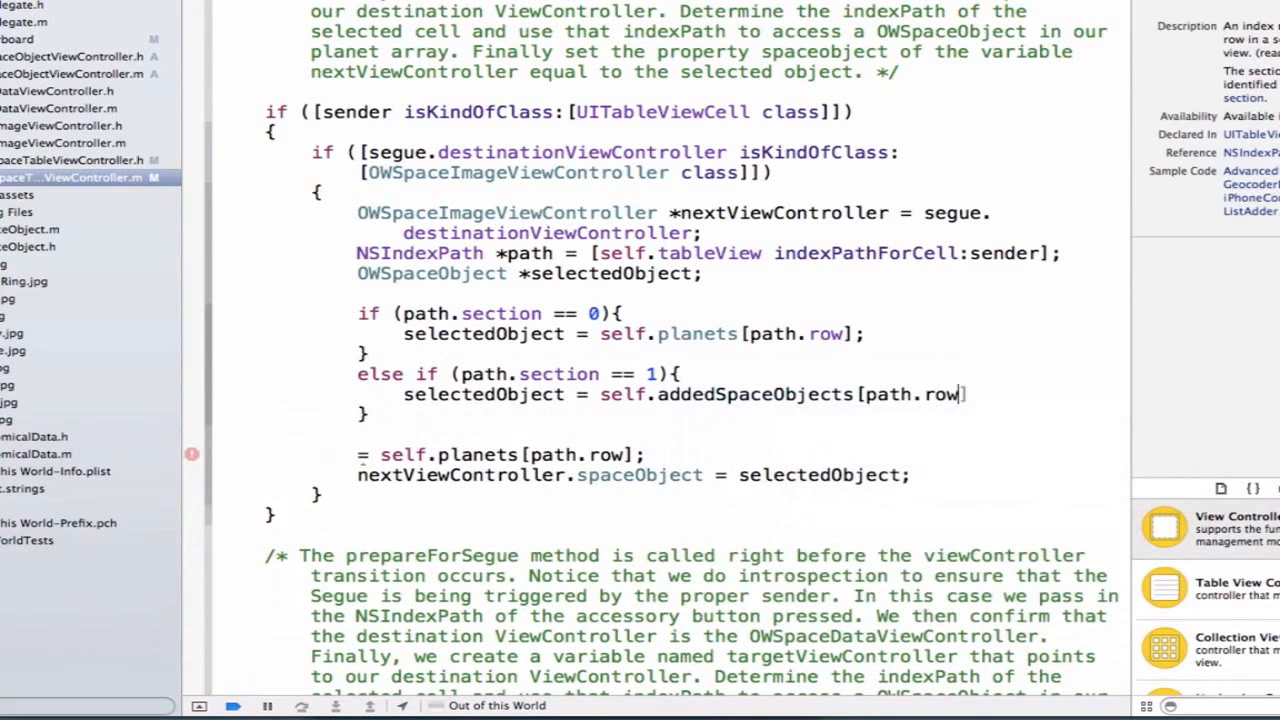
{"action": "type", "text": ";"}
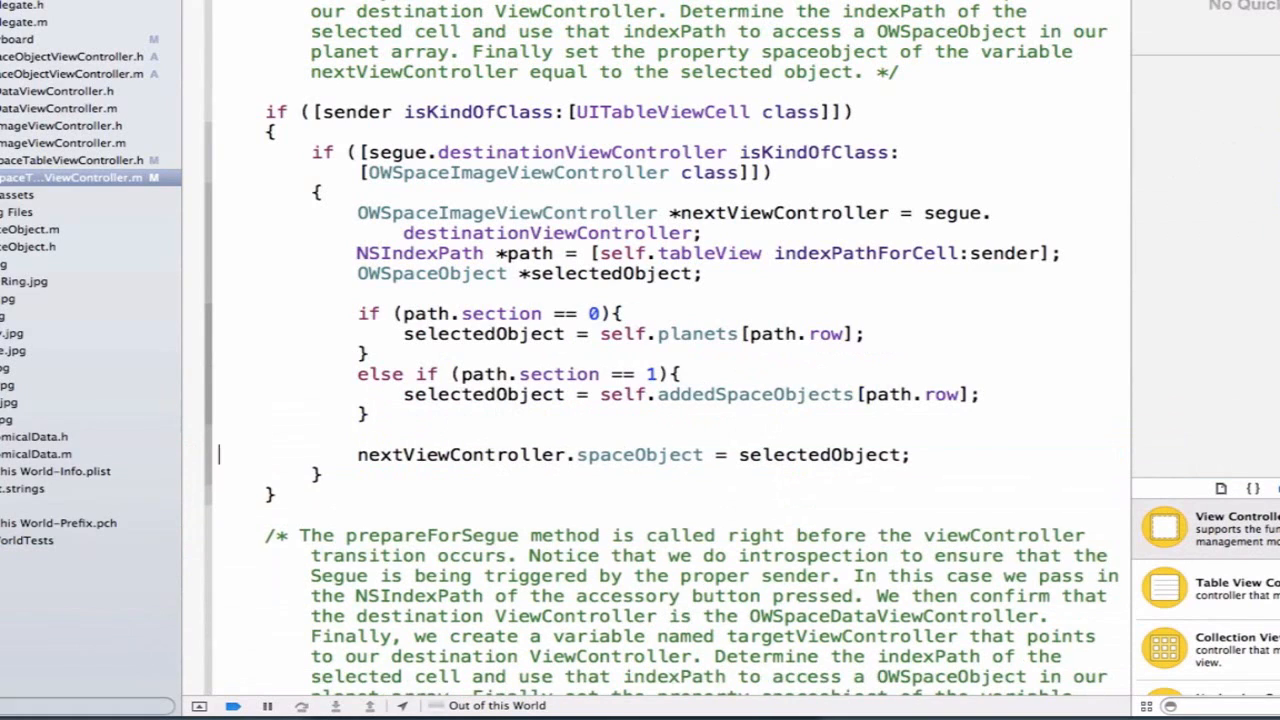
{"action": "double_click", "coordinate": [640, 454]}
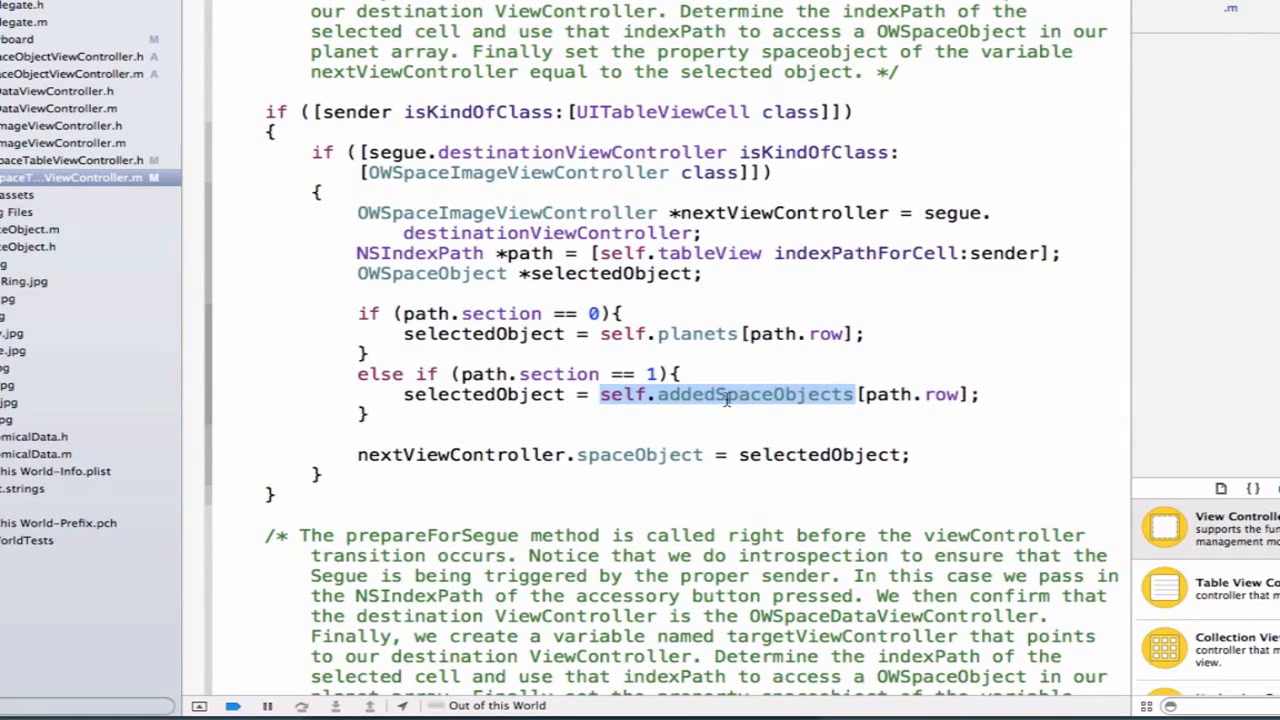
{"action": "mouse_move", "coordinate": [828, 412]}
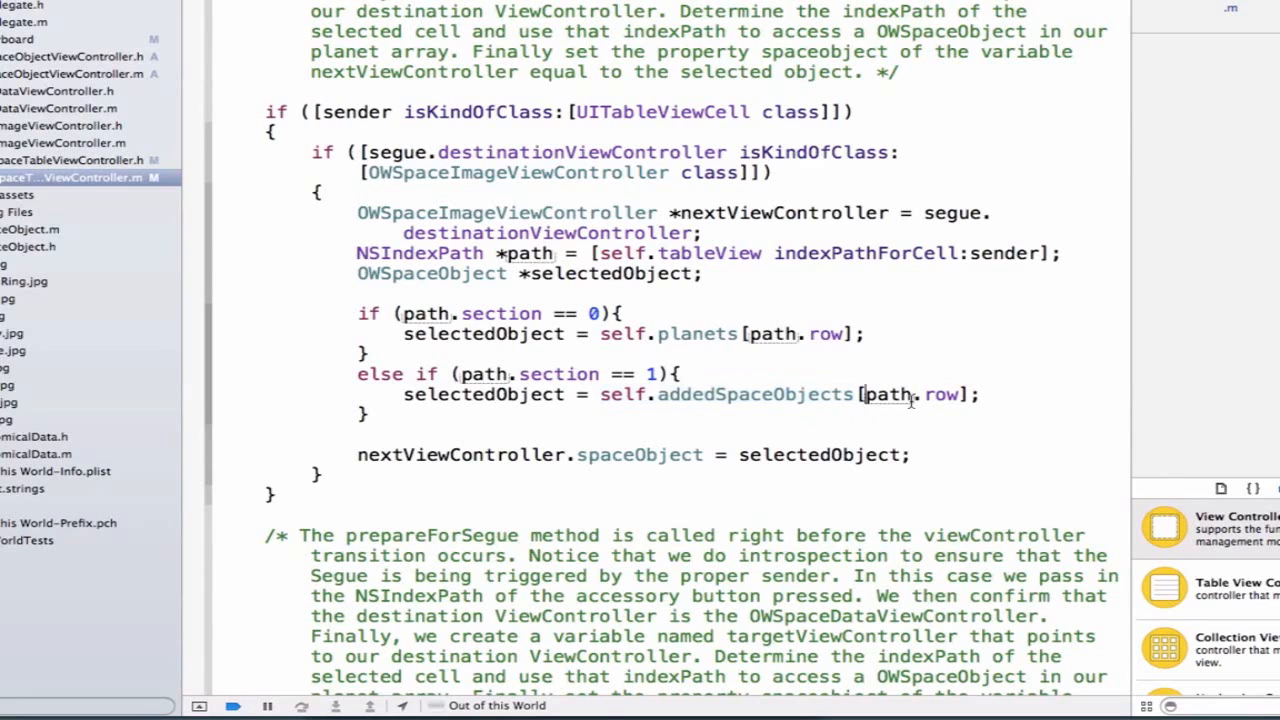
{"action": "double_click", "coordinate": [910, 394]}
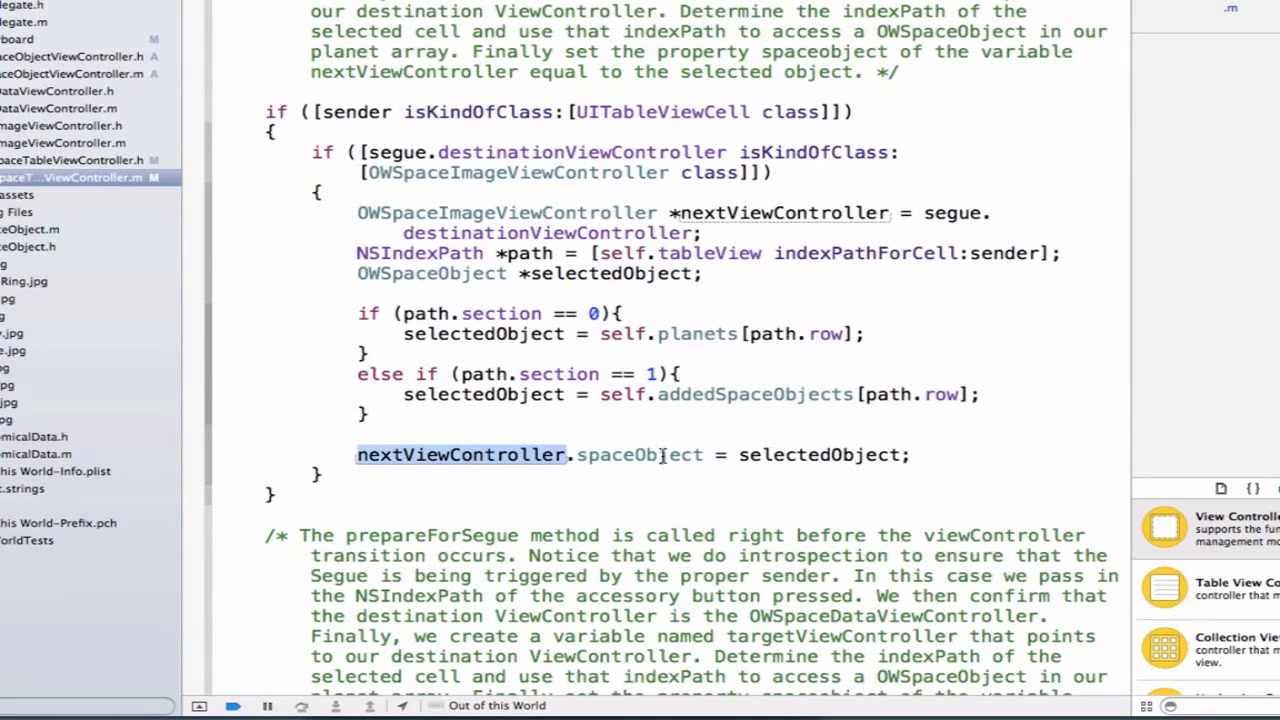
{"action": "double_click", "coordinate": [820, 454]}
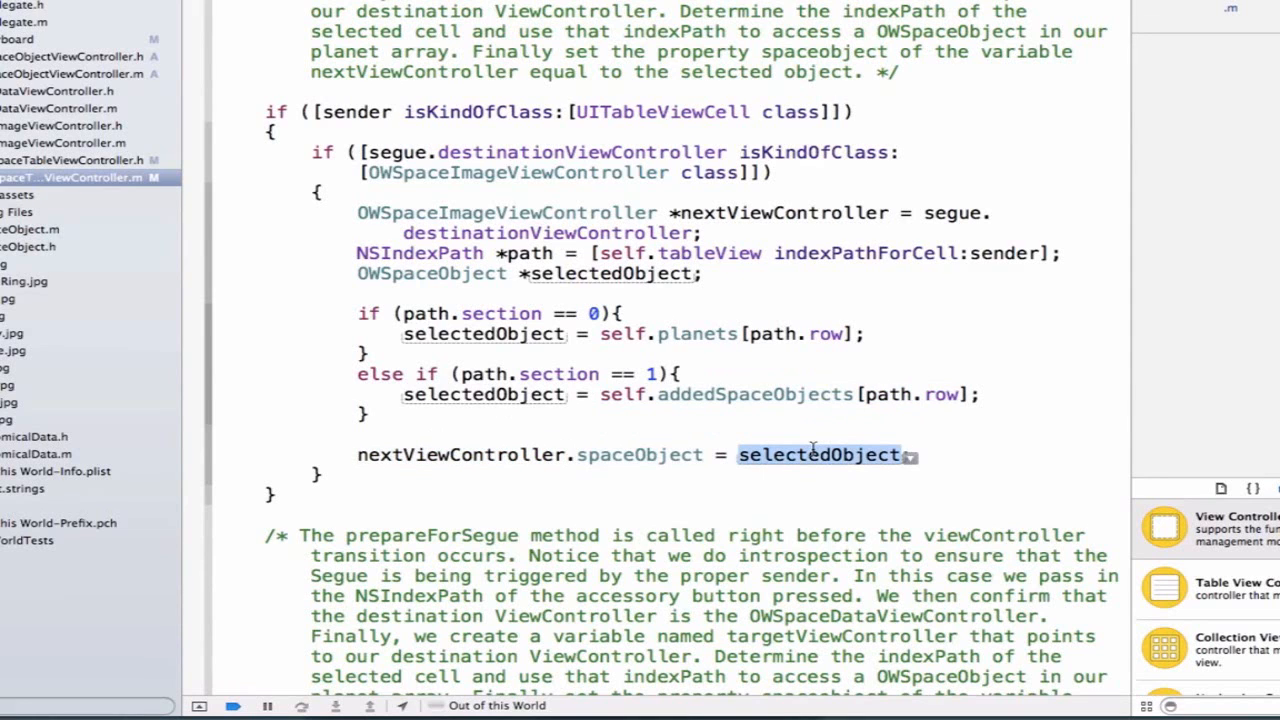
{"action": "scroll", "scroll_direction": "down", "scroll_amount": 3}
{"action": "type", "text": ";"}
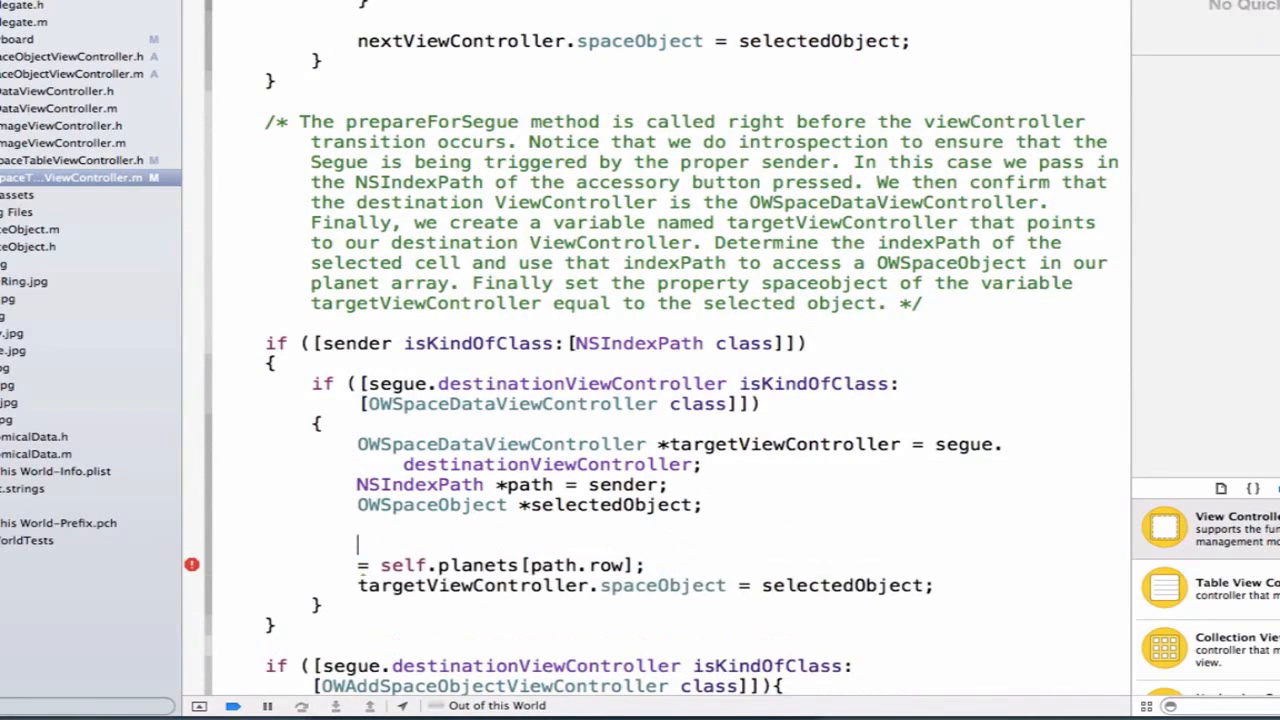
In the NSIndexPath branch, assign selectedObject from self.planets for section 0 and self.addedSpaceObjects for section 1.
{"action": "type", "text": "if (path.section == 0){"}
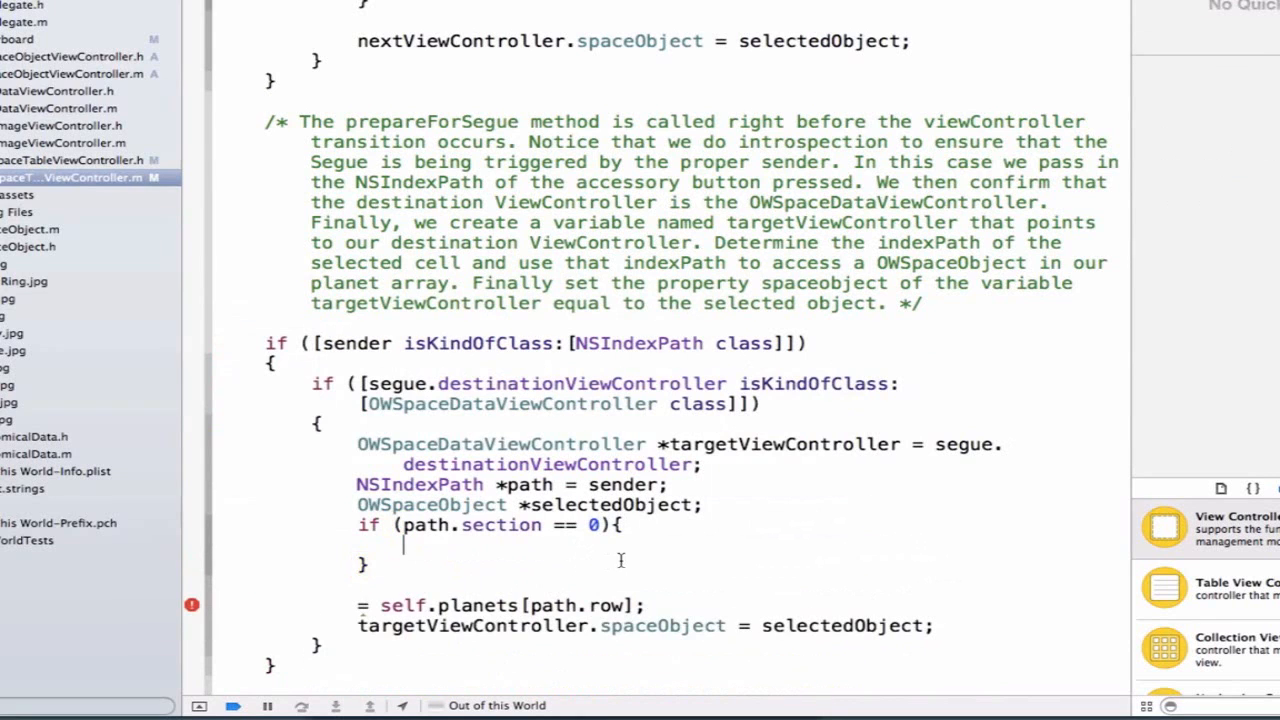
{"action": "type", "text": "selectedObject"}
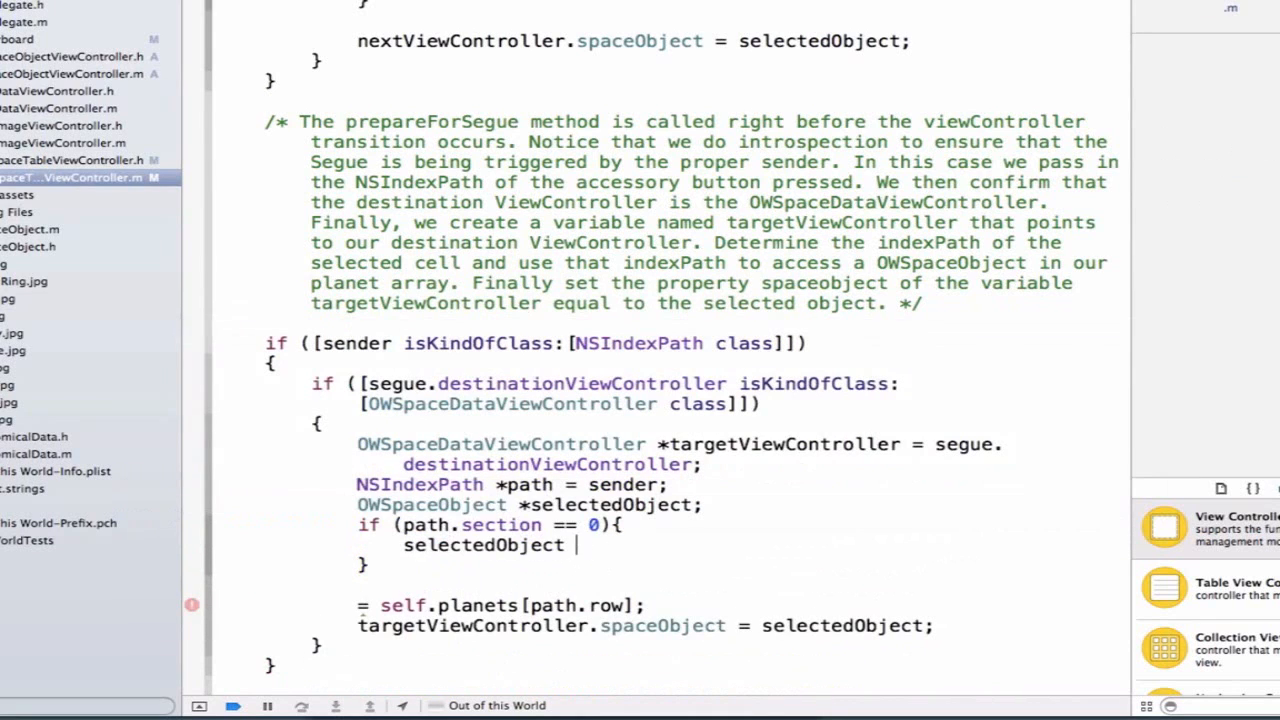
{"action": "type", "text": "= self.planets[path.row];"}
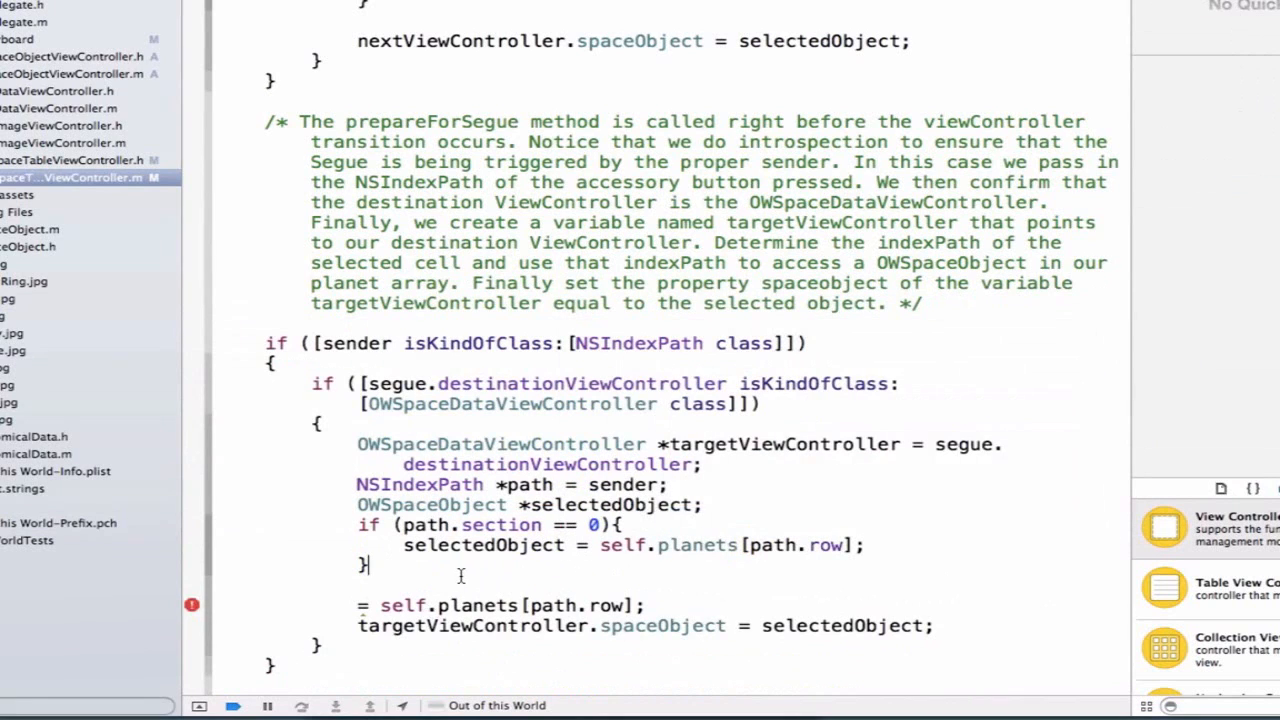
{"action": "type", "text": "else if (path.section == 1){"}
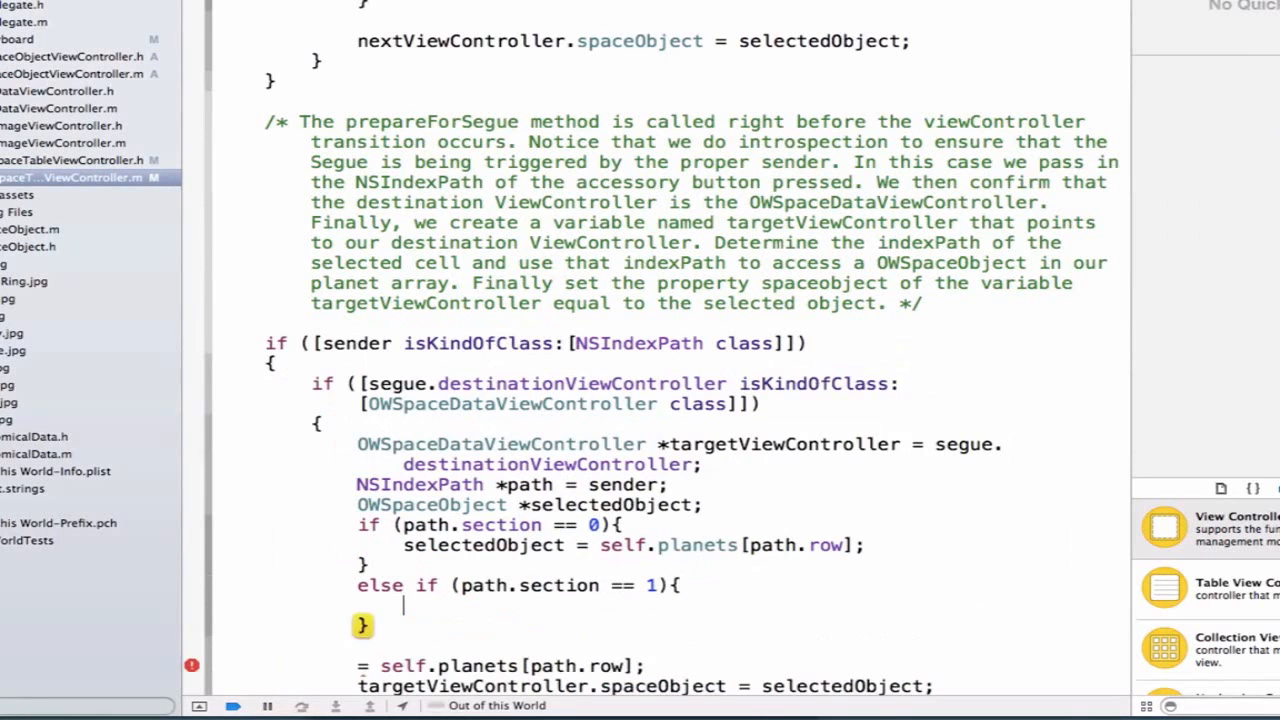
{"action": "type", "text": "selectedObject ="}
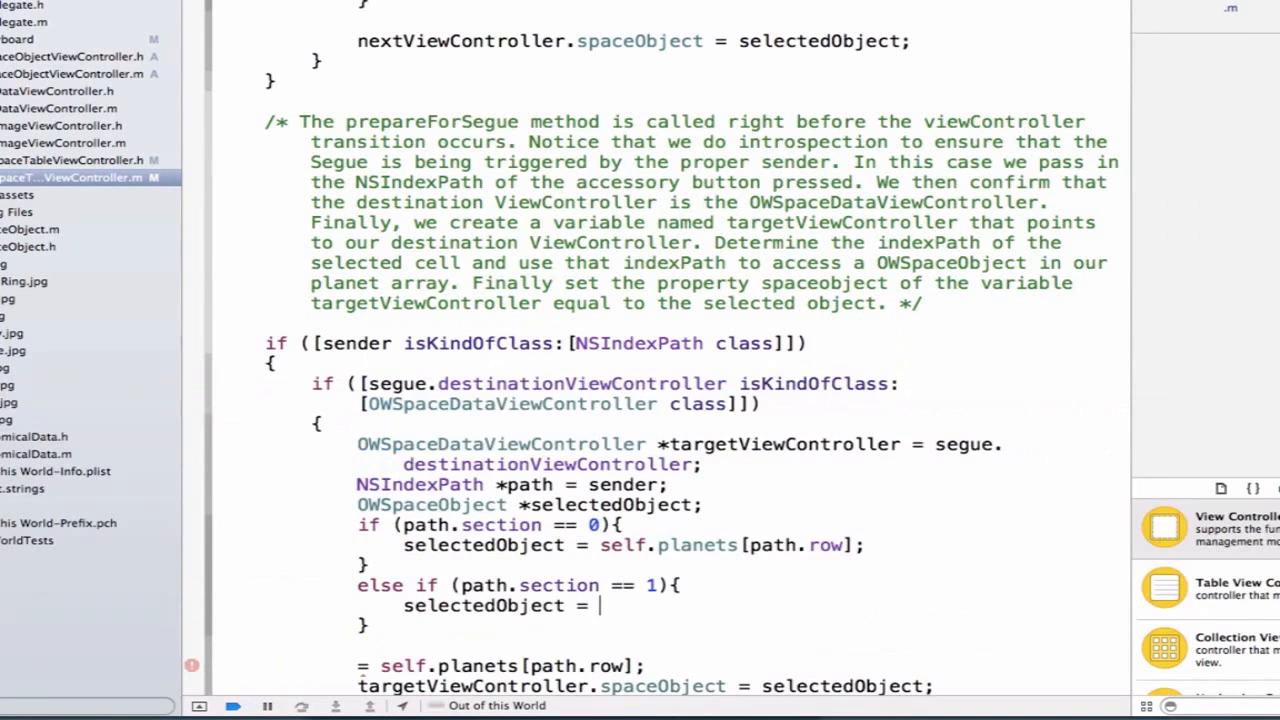
{"action": "type", "text": "self.addedSpaceObjects[path.row];"}
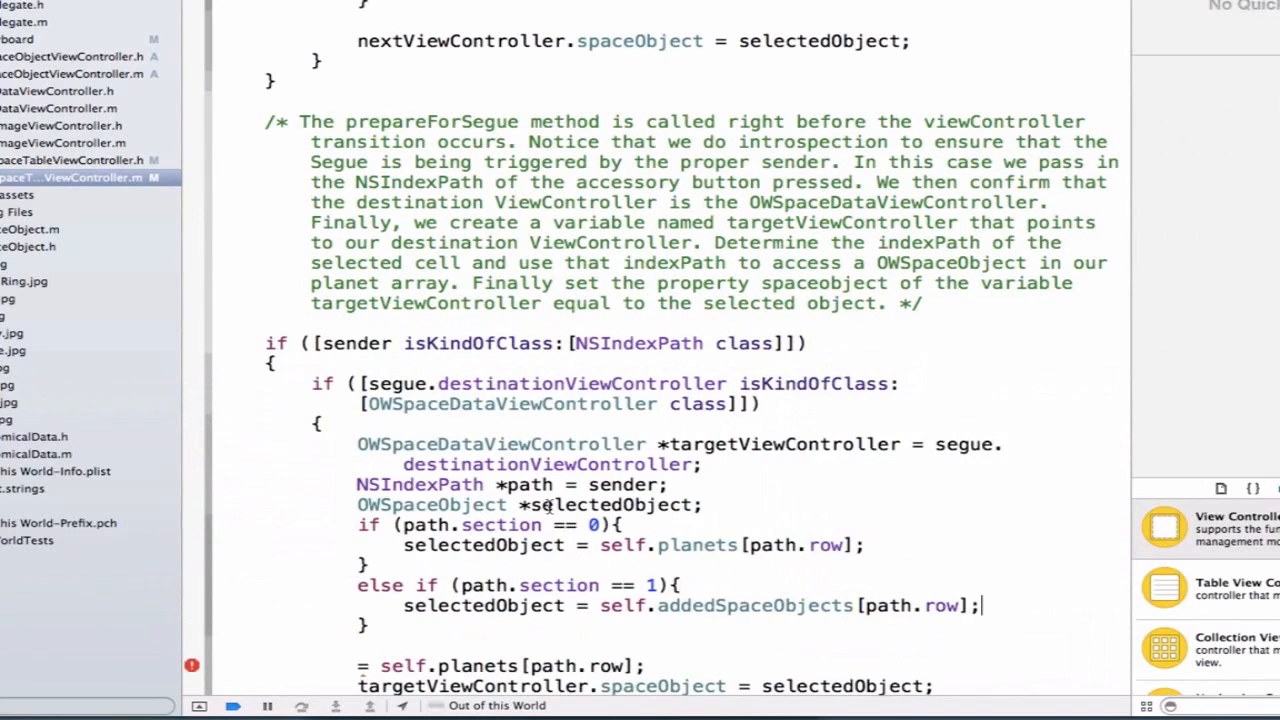
Review the section branches, delete the stray '= self.planets[path.row];' line and run the app with Cmd+R.
{"action": "double_click", "coordinate": [612, 504]}
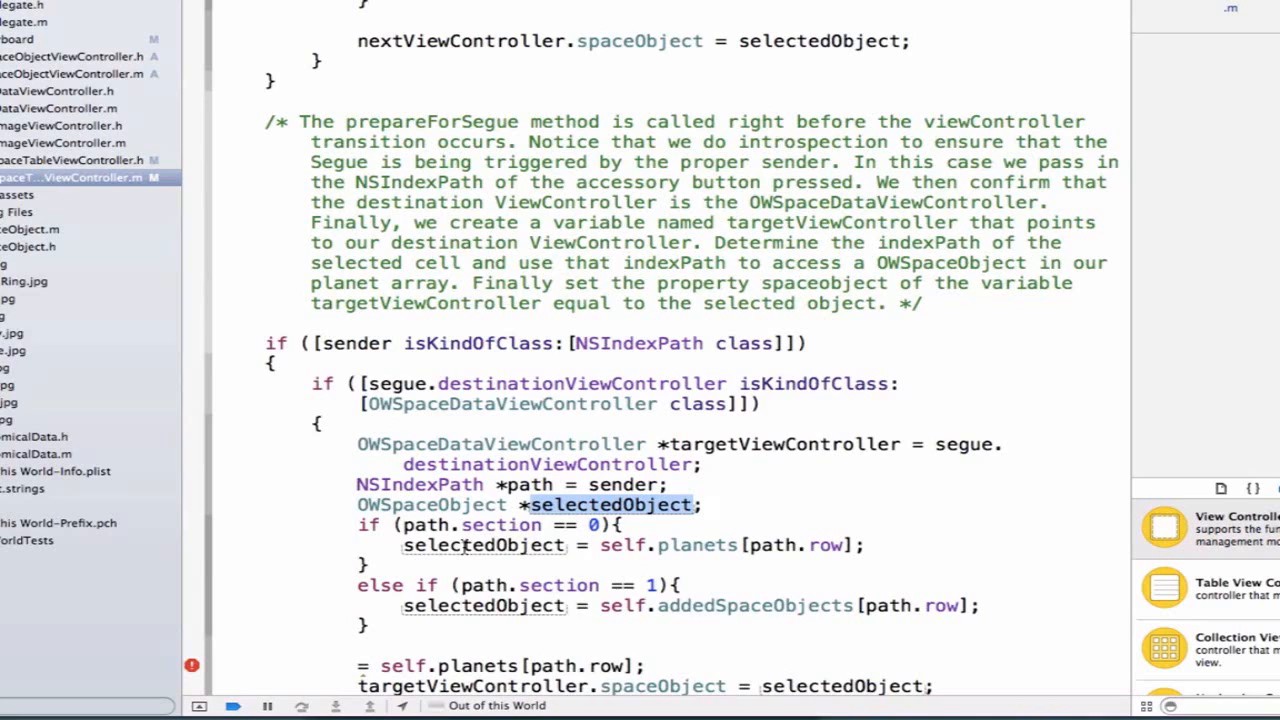
{"action": "double_click", "coordinate": [484, 544]}
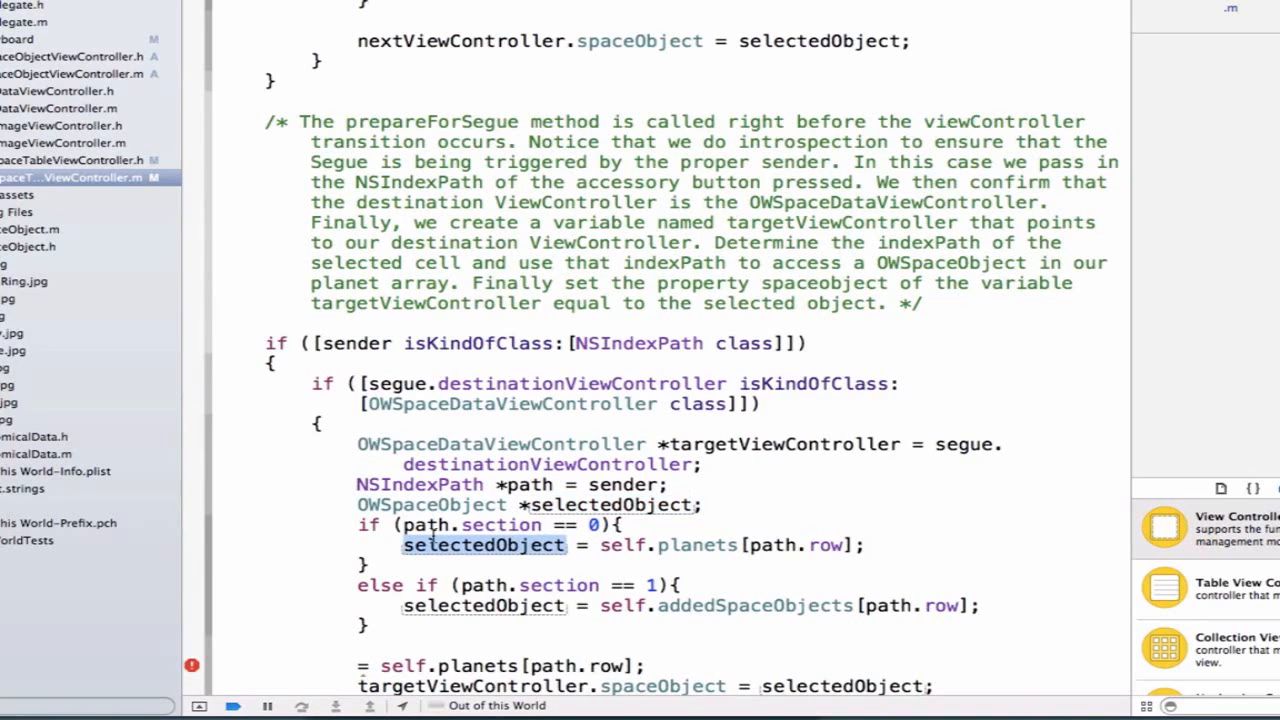
{"action": "left_click", "coordinate": [600, 544]}
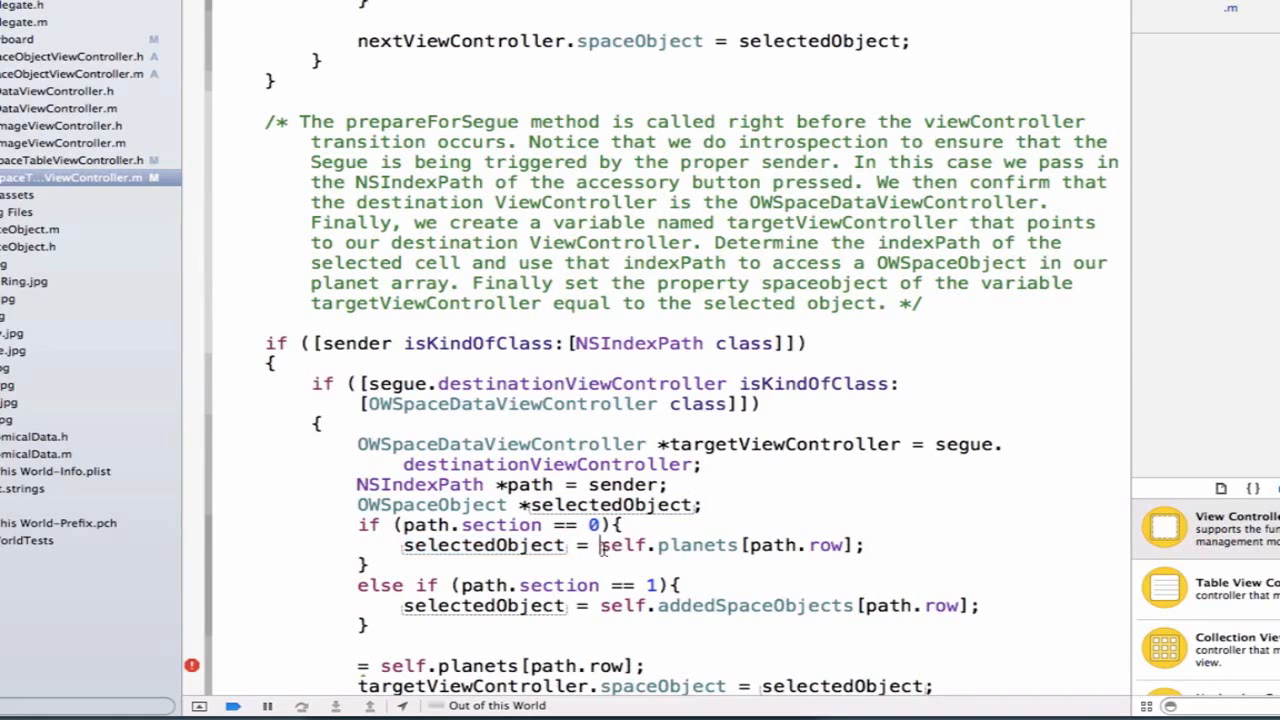
{"action": "double_click", "coordinate": [668, 544]}
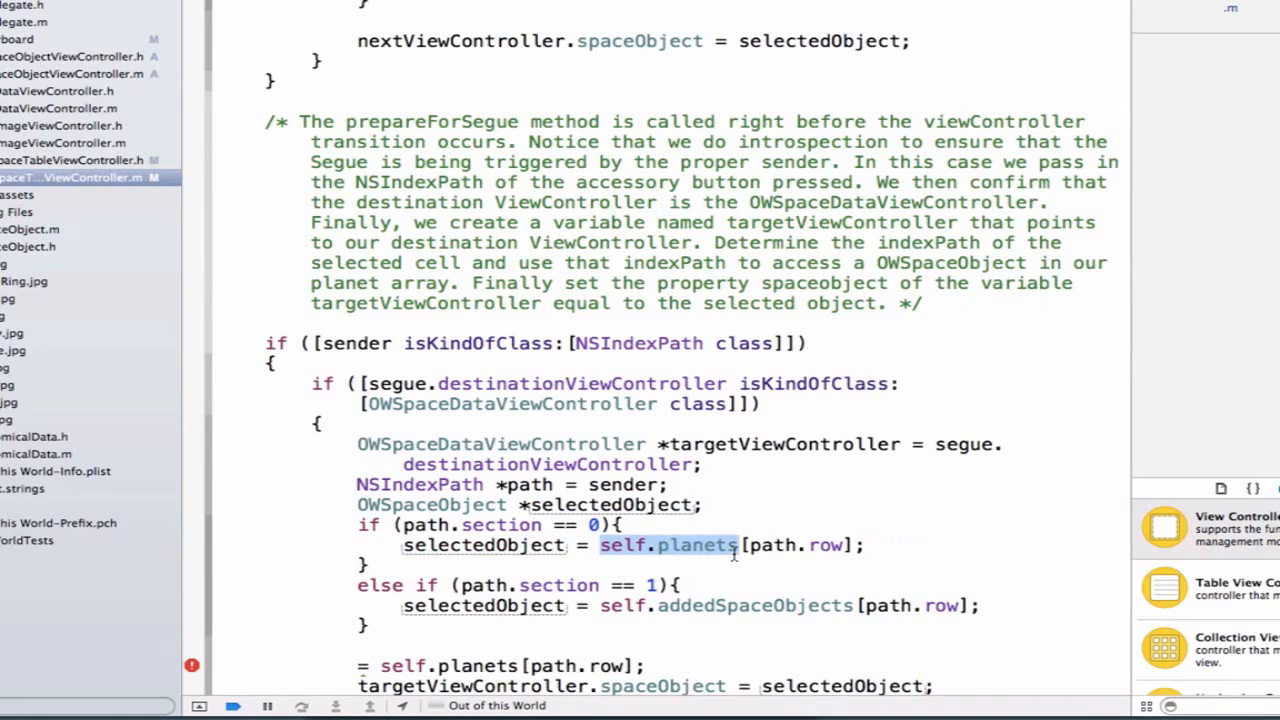
{"action": "mouse_move", "coordinate": [644, 592]}
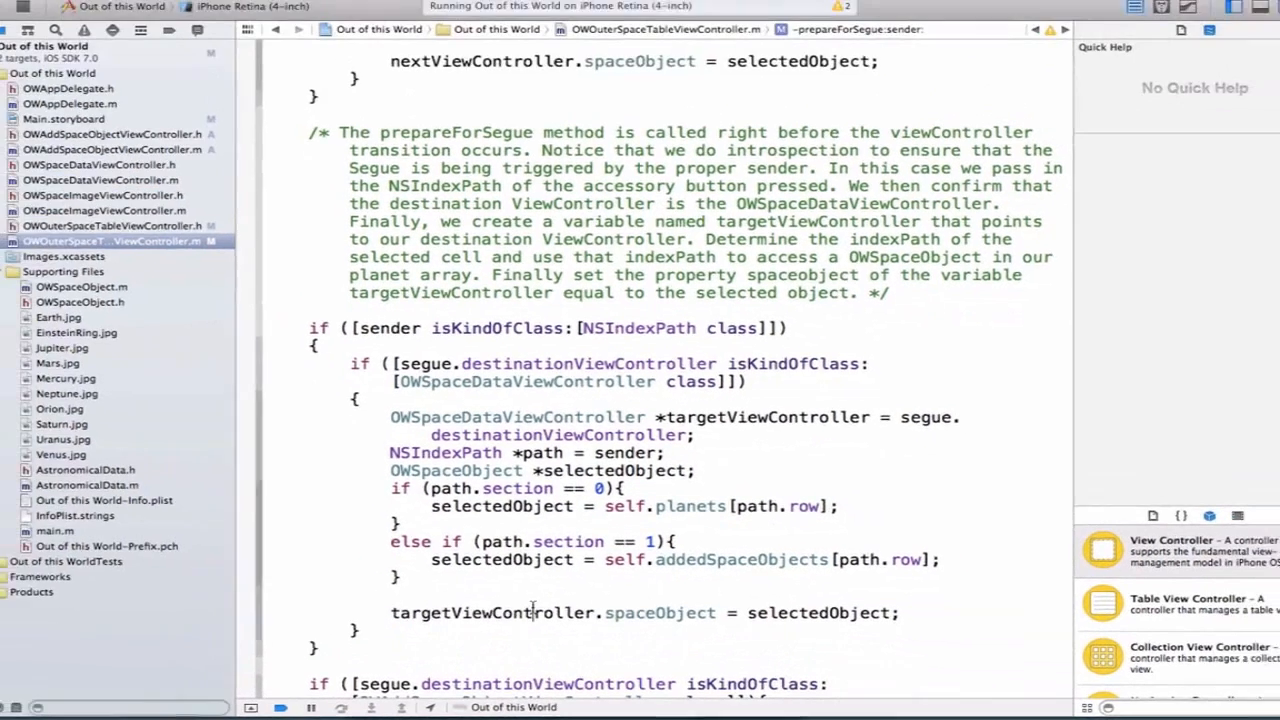
{"action": "double_click", "coordinate": [660, 612]}
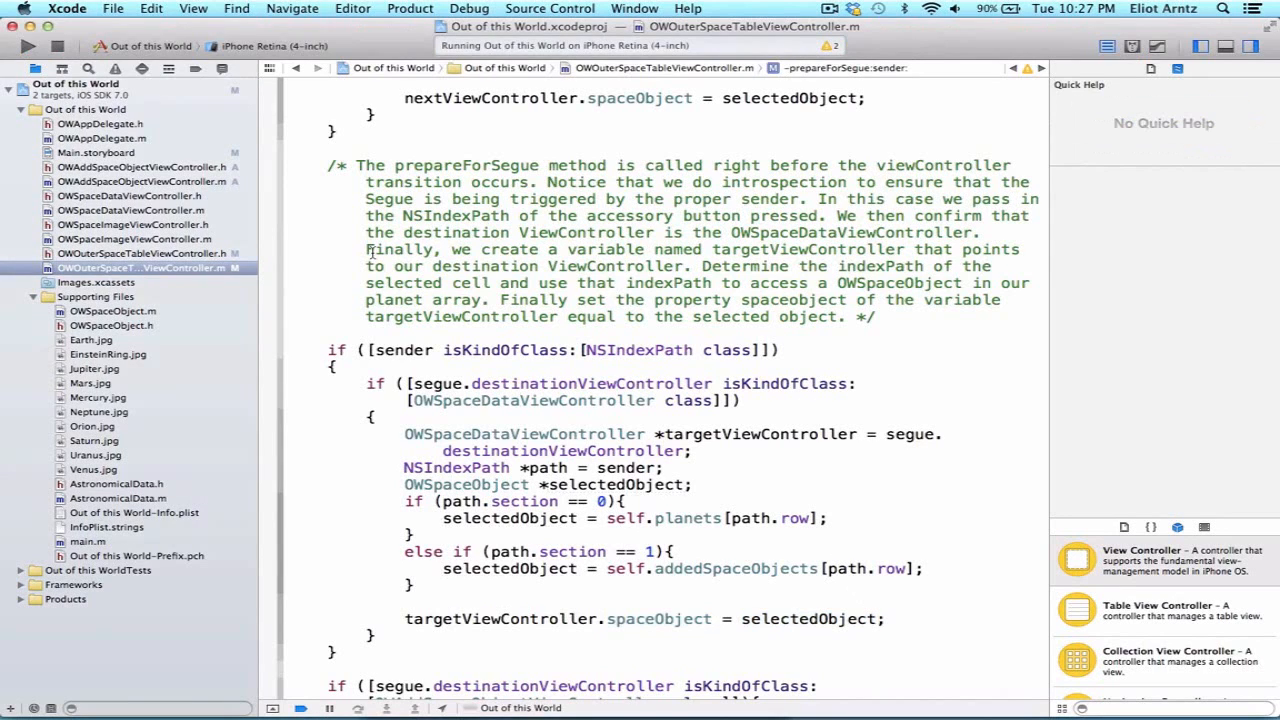
In the simulator's add form, enter name 'pluto', nickname 'the dog' and diameter 2360.
{"action": "left_click", "coordinate": [28, 46]}
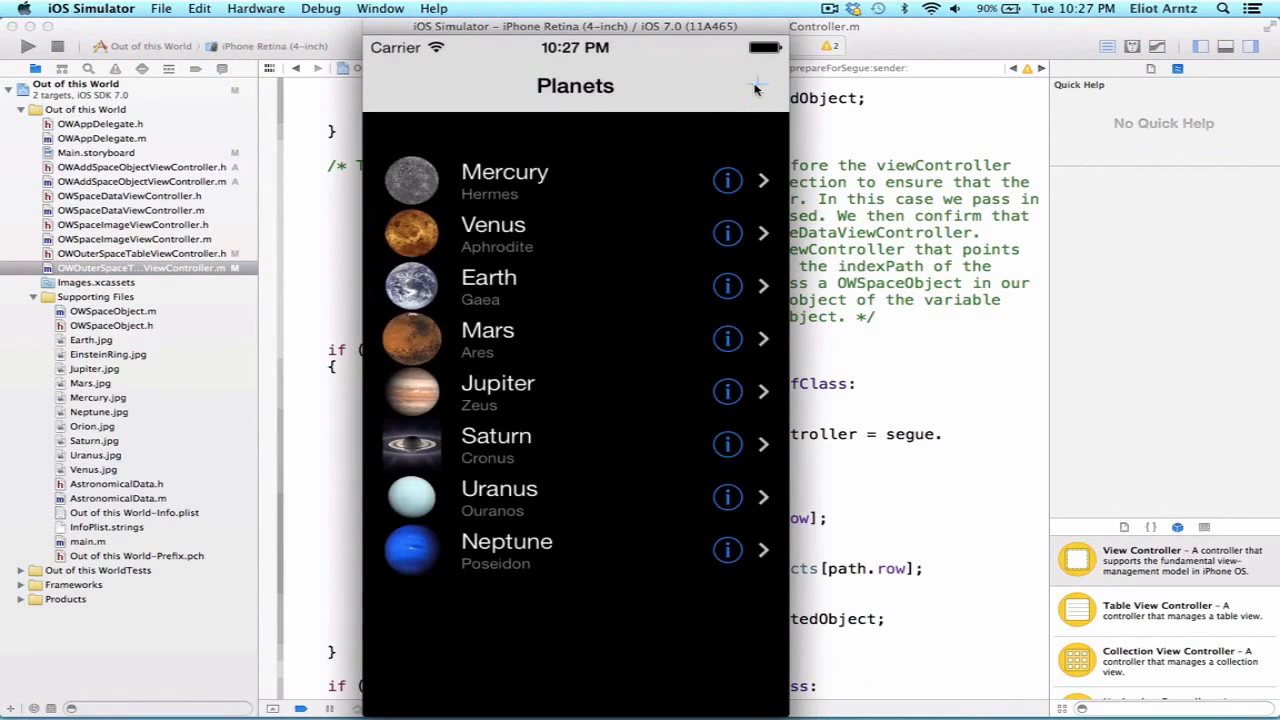
{"action": "left_click", "coordinate": [756, 84]}
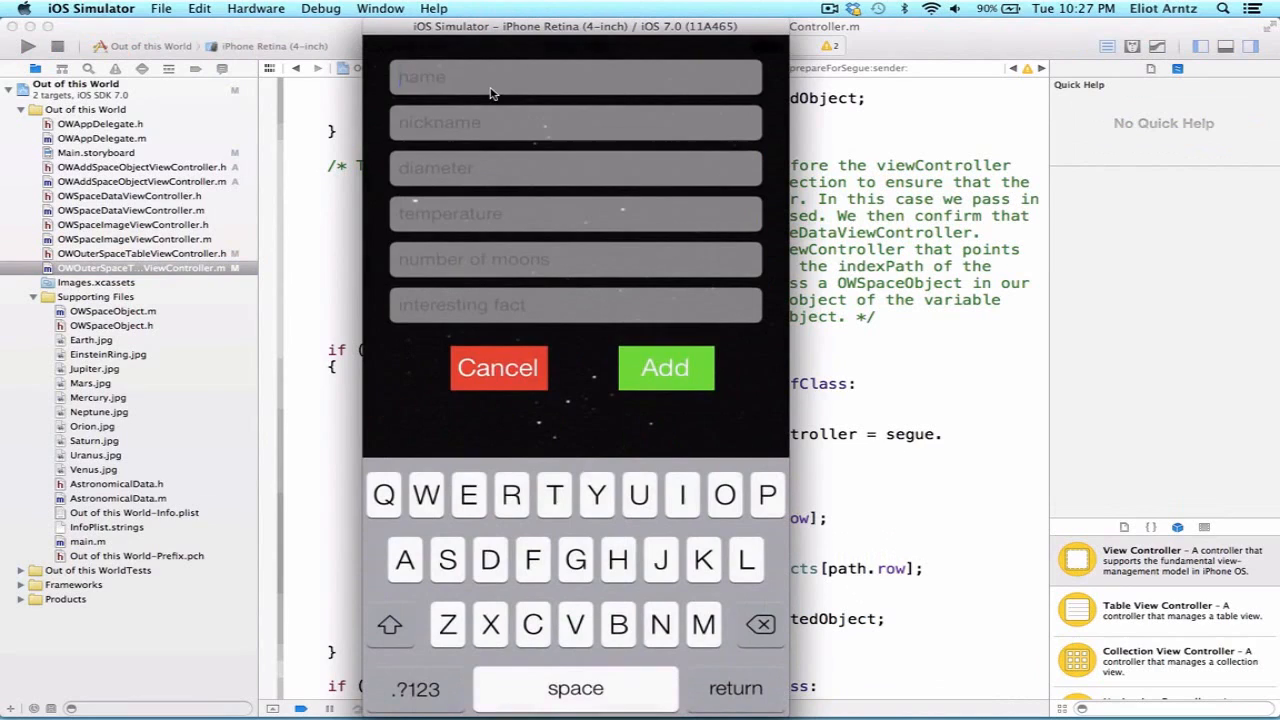
{"action": "type", "text": "pluto"}
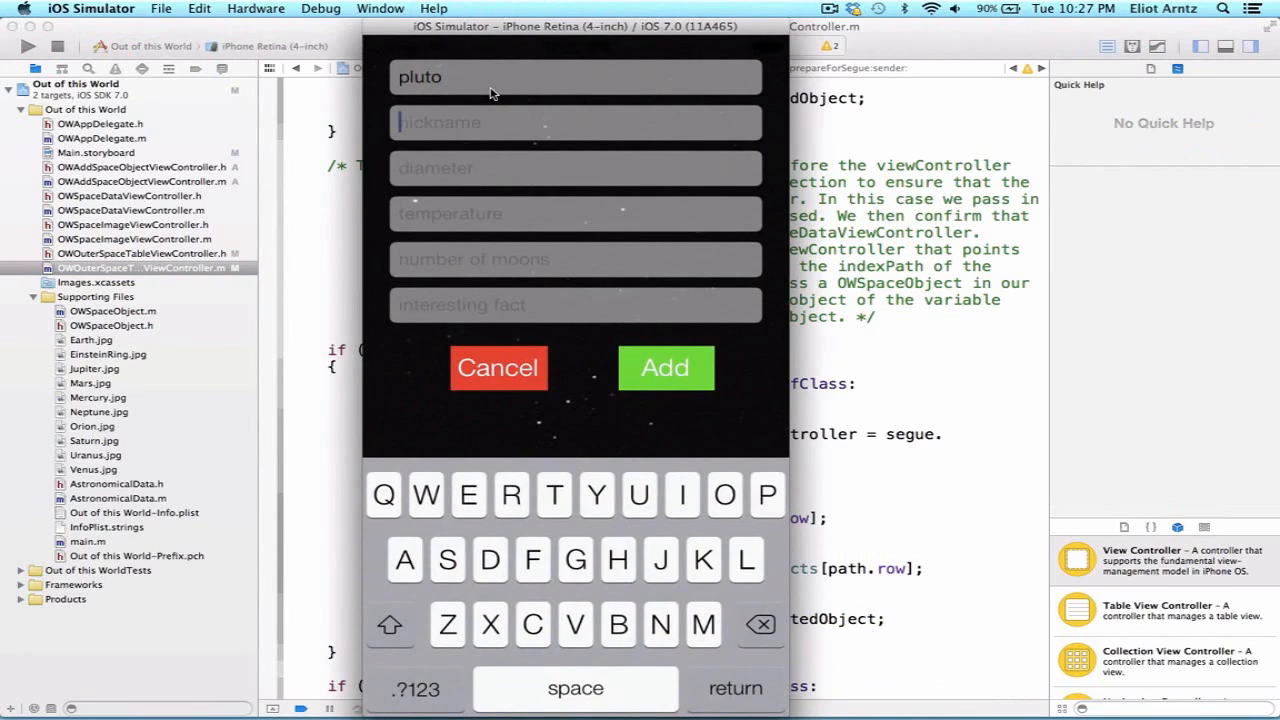
{"action": "type", "text": "the dog"}
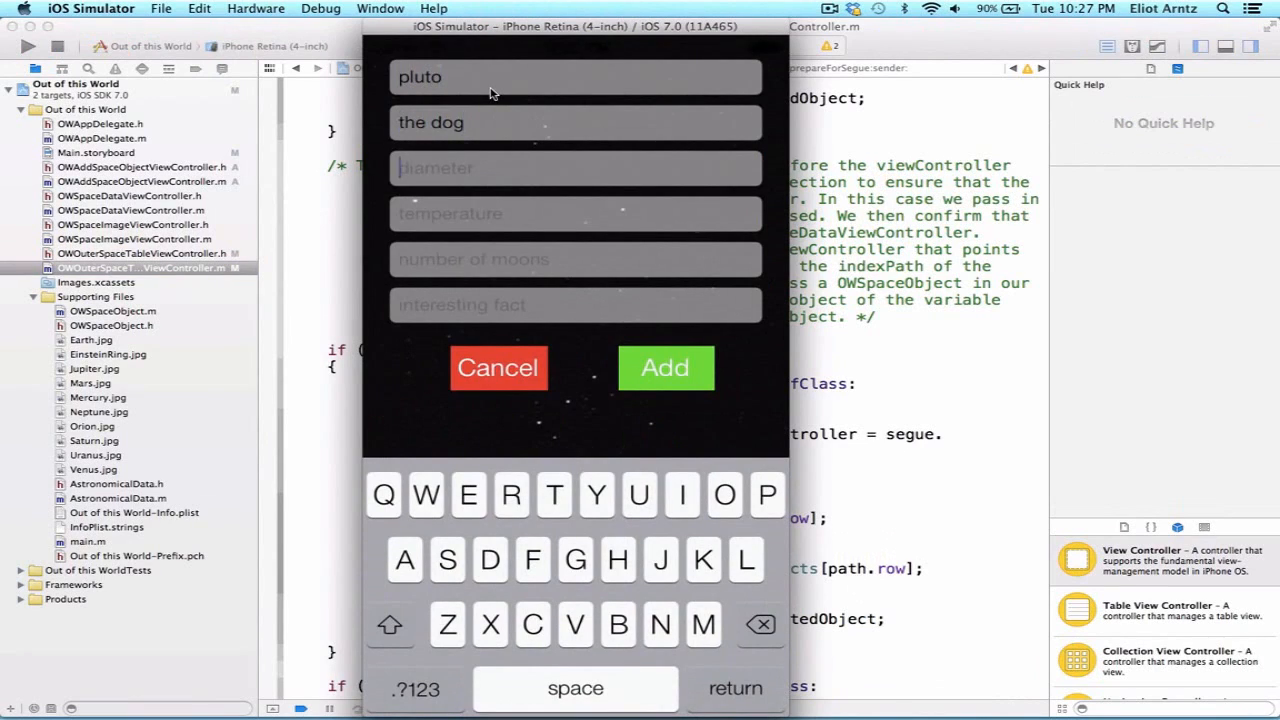
{"action": "type", "text": "2360"}
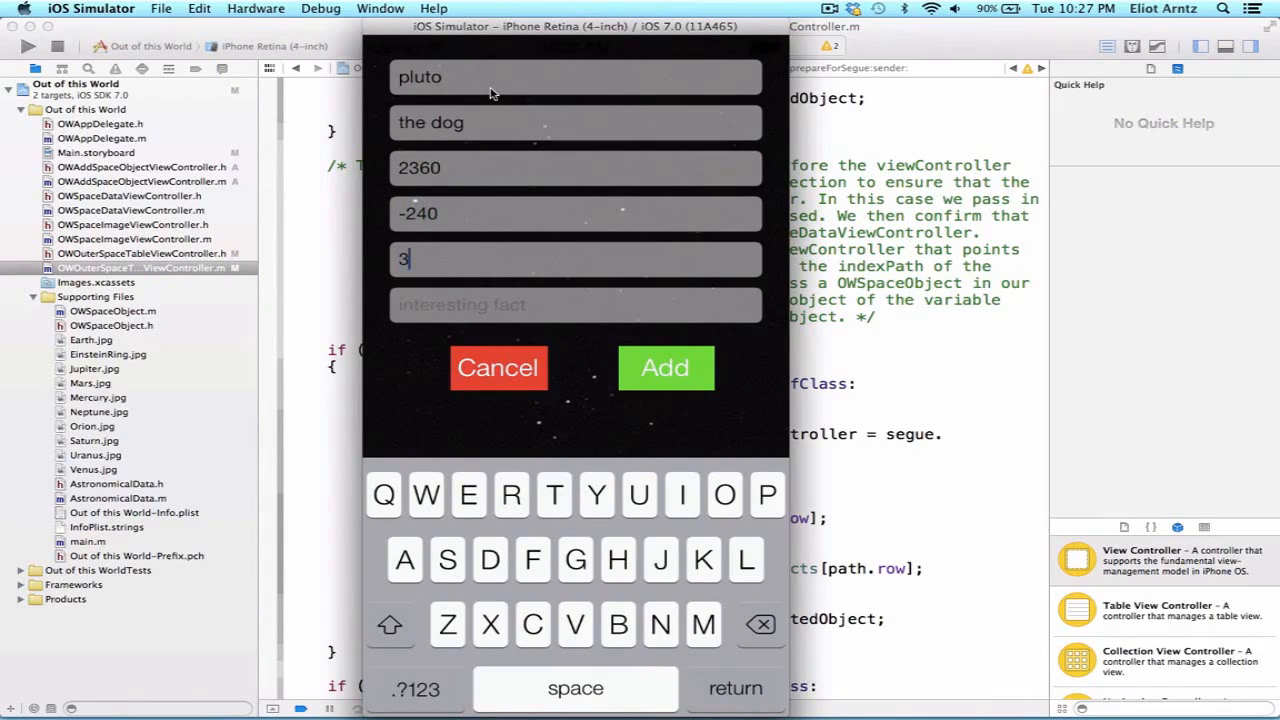
Enter the fact 'Pluto is the smallest of all planets' and add pluto to the Planets list.
{"action": "left_click", "coordinate": [576, 304]}
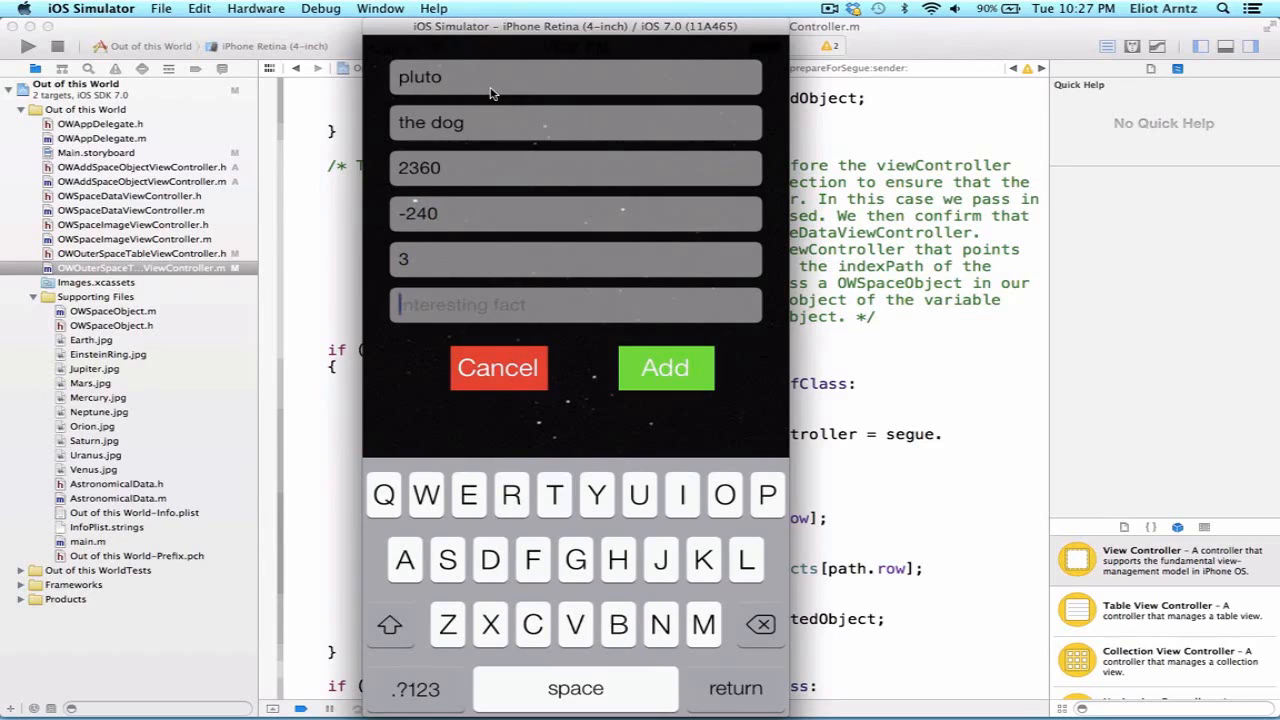
{"action": "type", "text": "Pluto is th"}
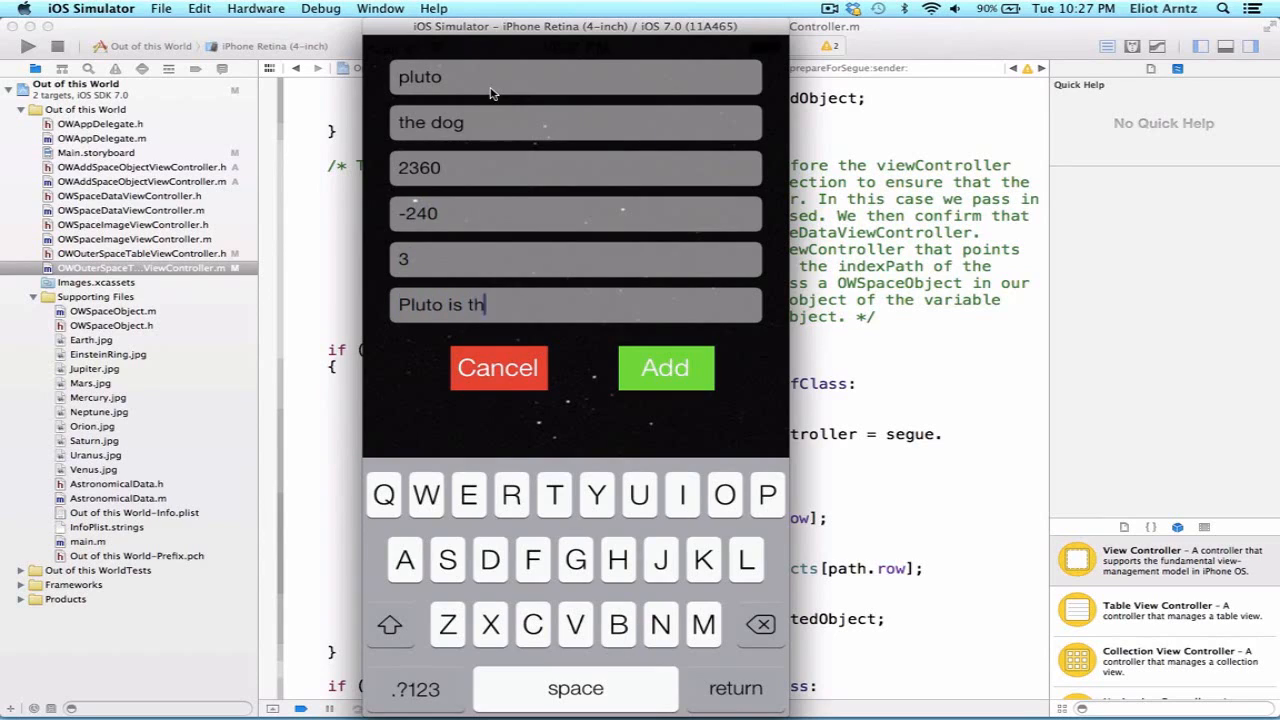
{"action": "type", "text": "e smalle"}
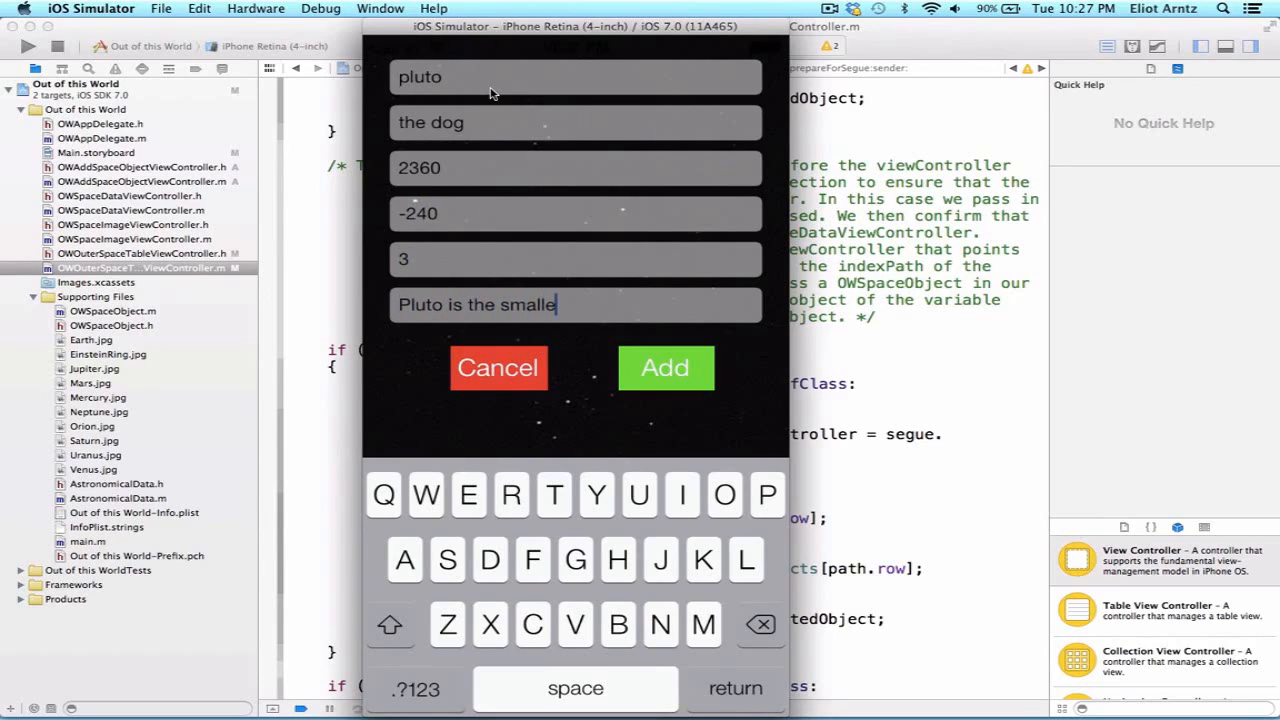
{"action": "type", "text": "st of all planets"}
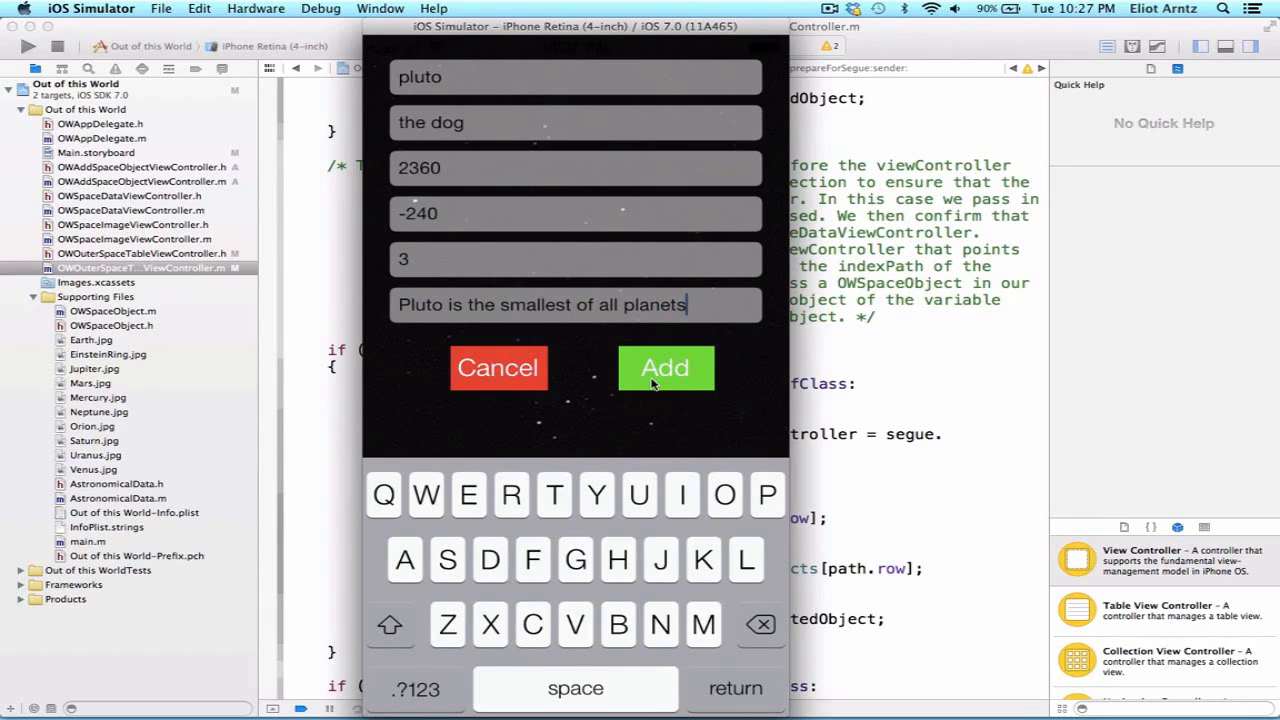
{"action": "left_click", "coordinate": [664, 368]}
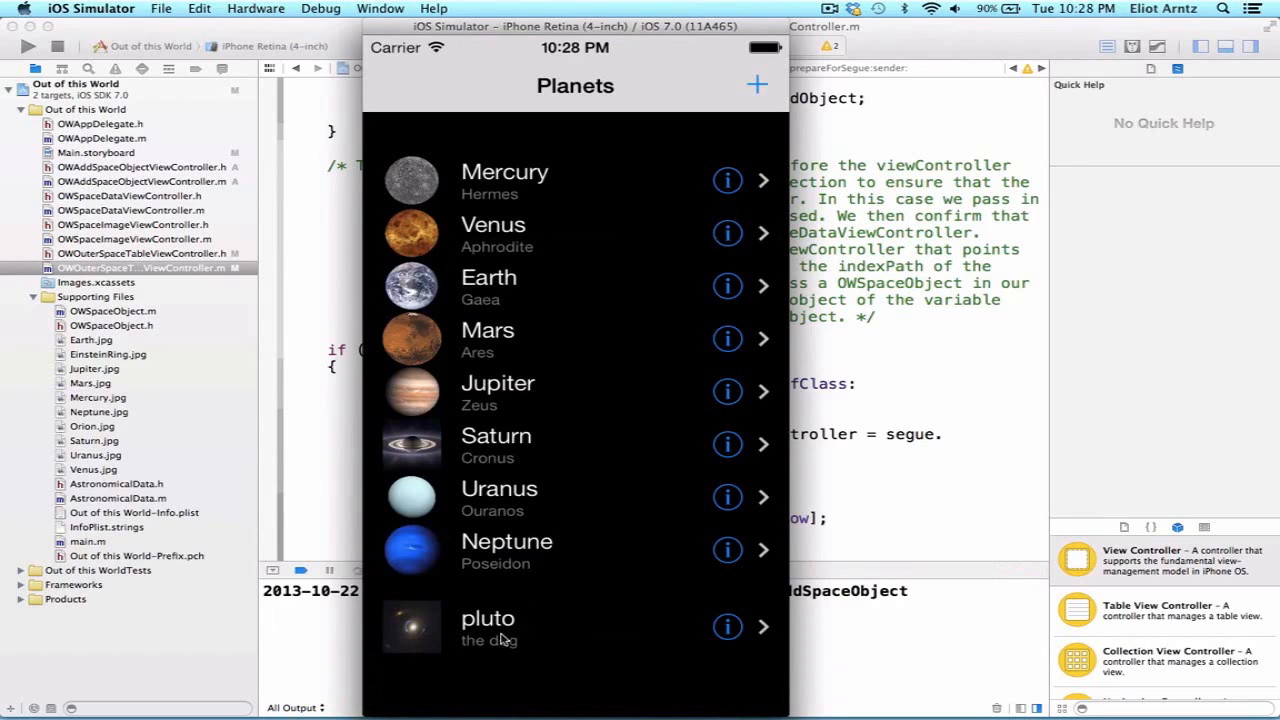
{"action": "mouse_move", "coordinate": [730, 636]}
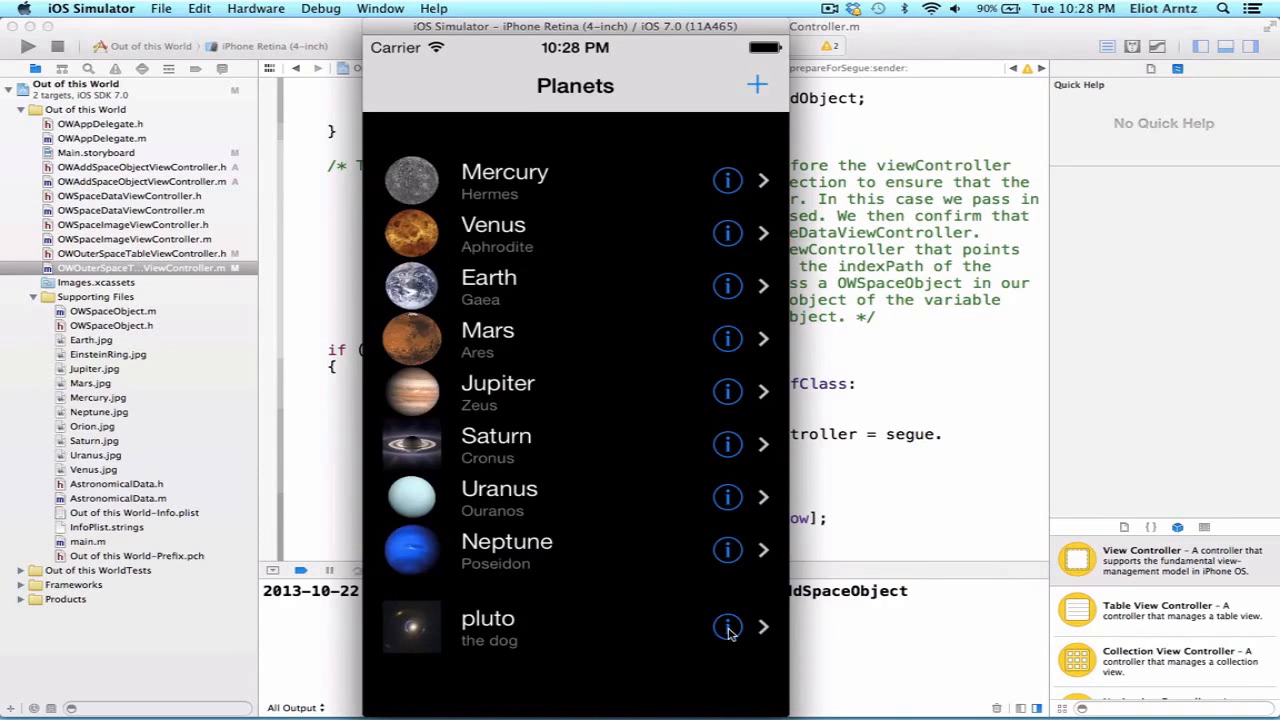
View pluto's detail screen to confirm its data, return to Planets, then show pluto's image.
{"action": "left_click", "coordinate": [728, 628]}
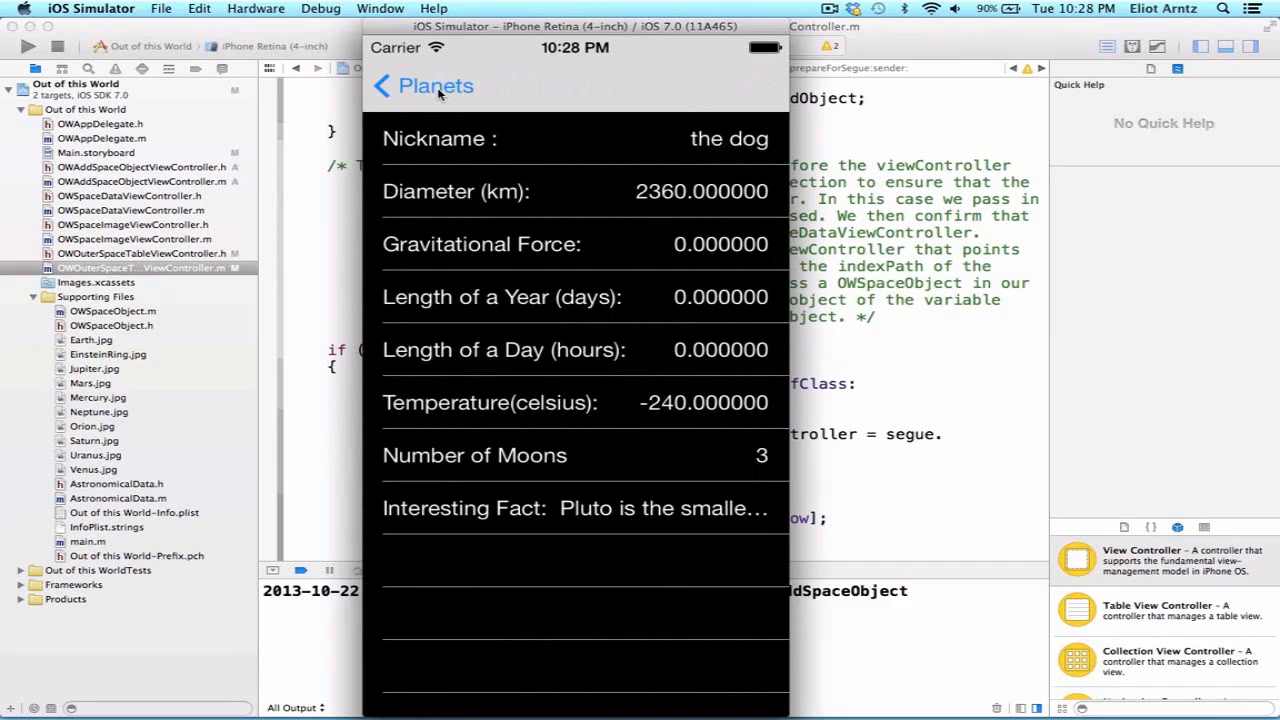
{"action": "left_click", "coordinate": [420, 86]}
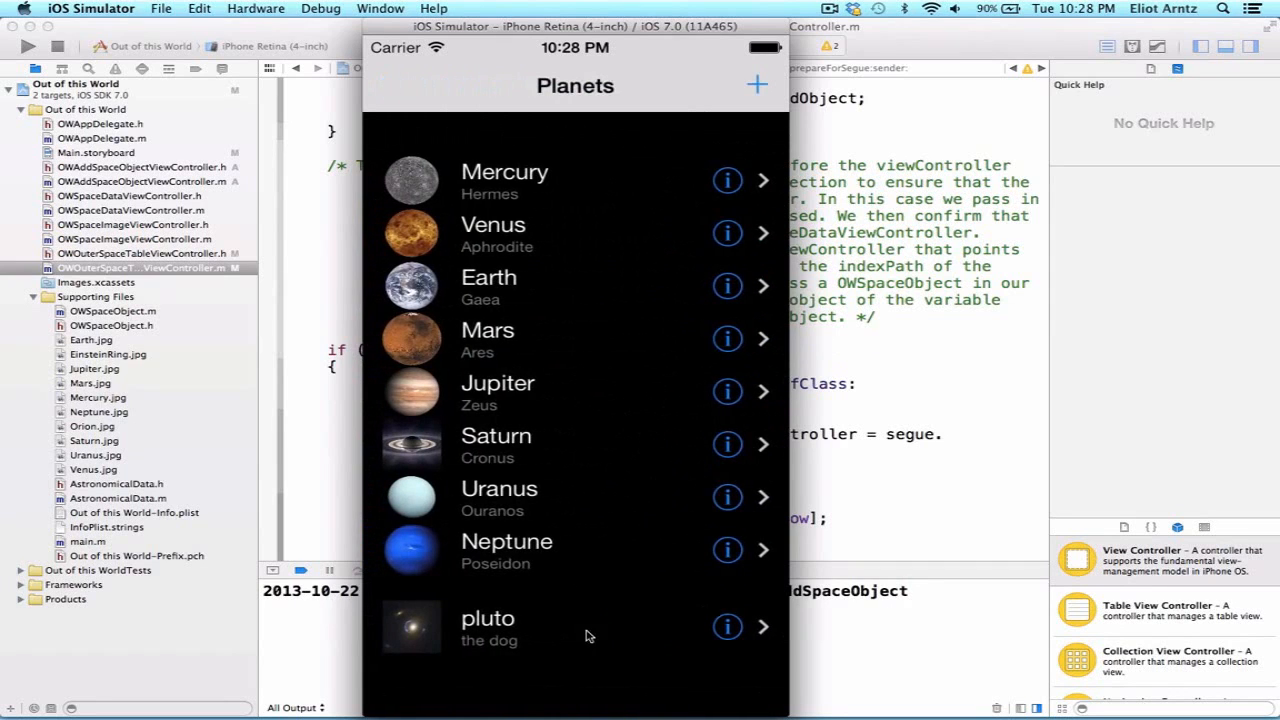
{"action": "left_click", "coordinate": [488, 628]}
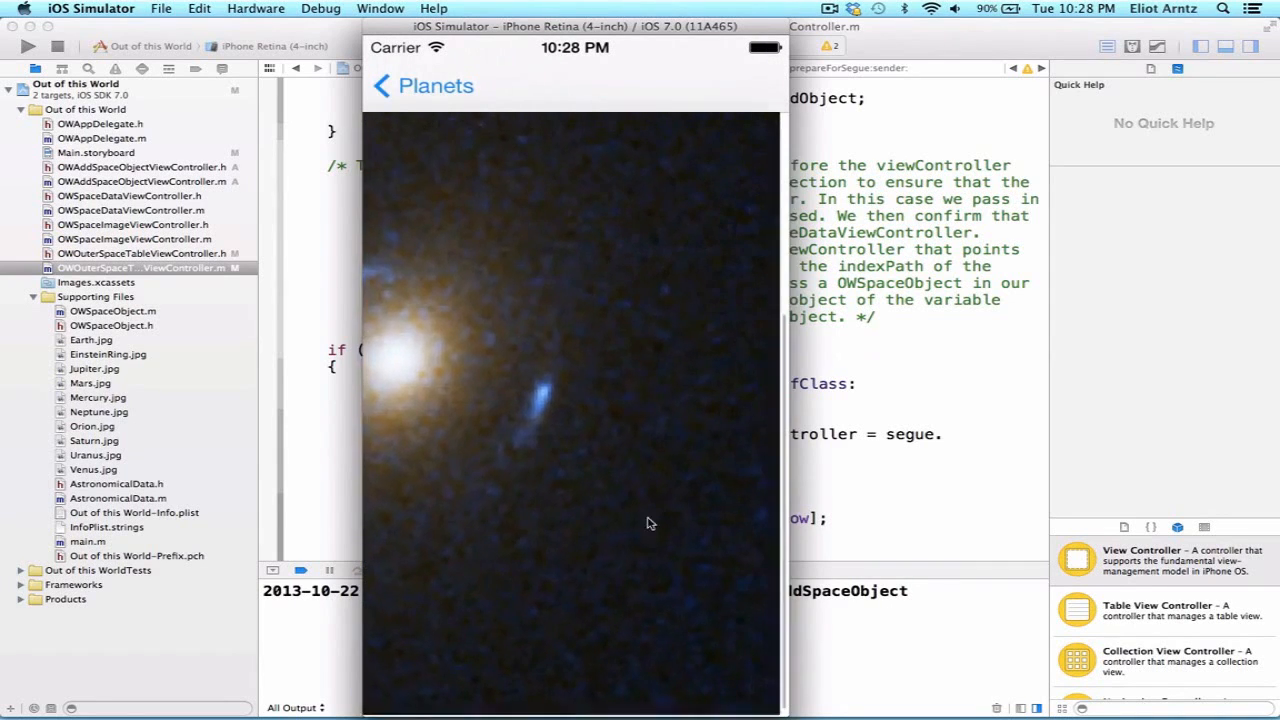